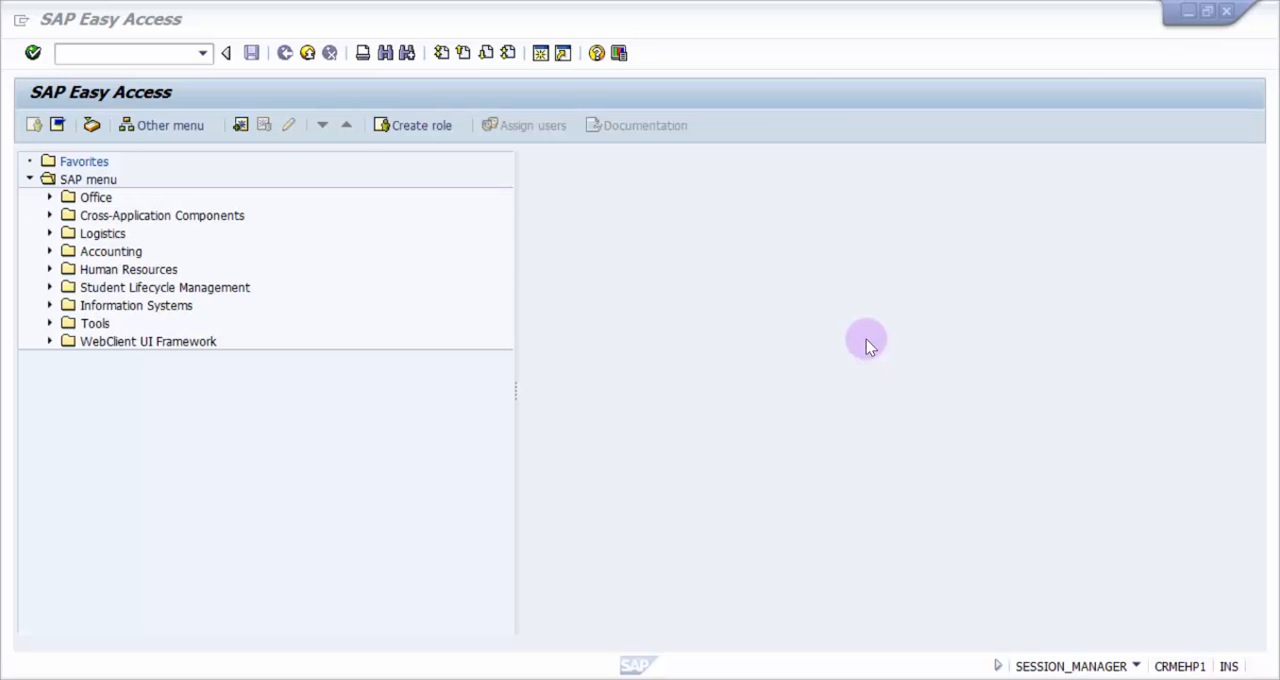
pyautogui.moveTo(8, 10)
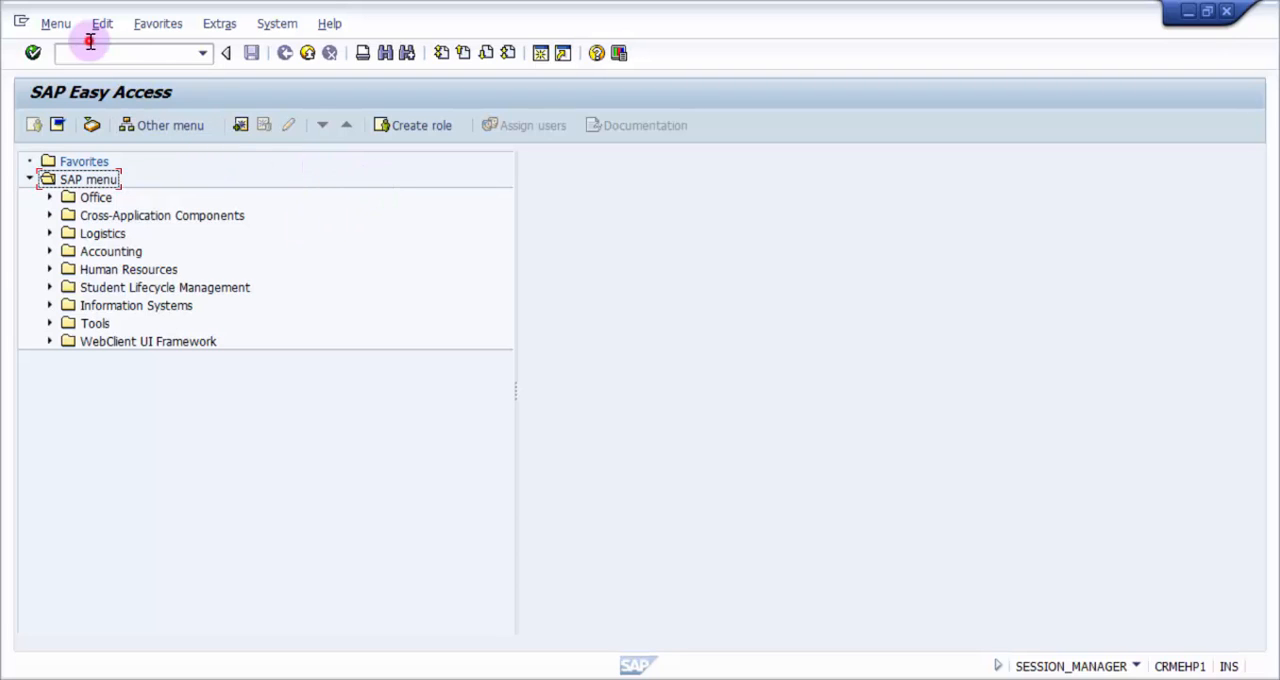
# - Start entering transaction code ME21N in the Easy Access command field
pyautogui.write('M')
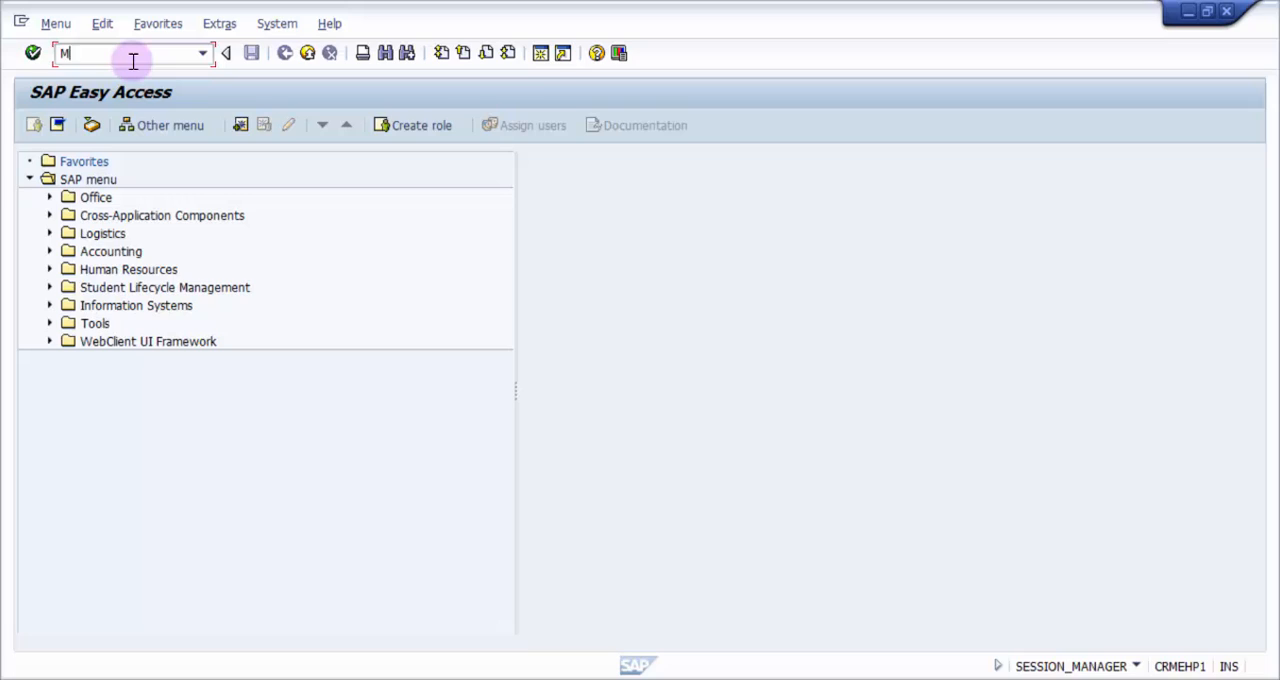
pyautogui.write('E21N')
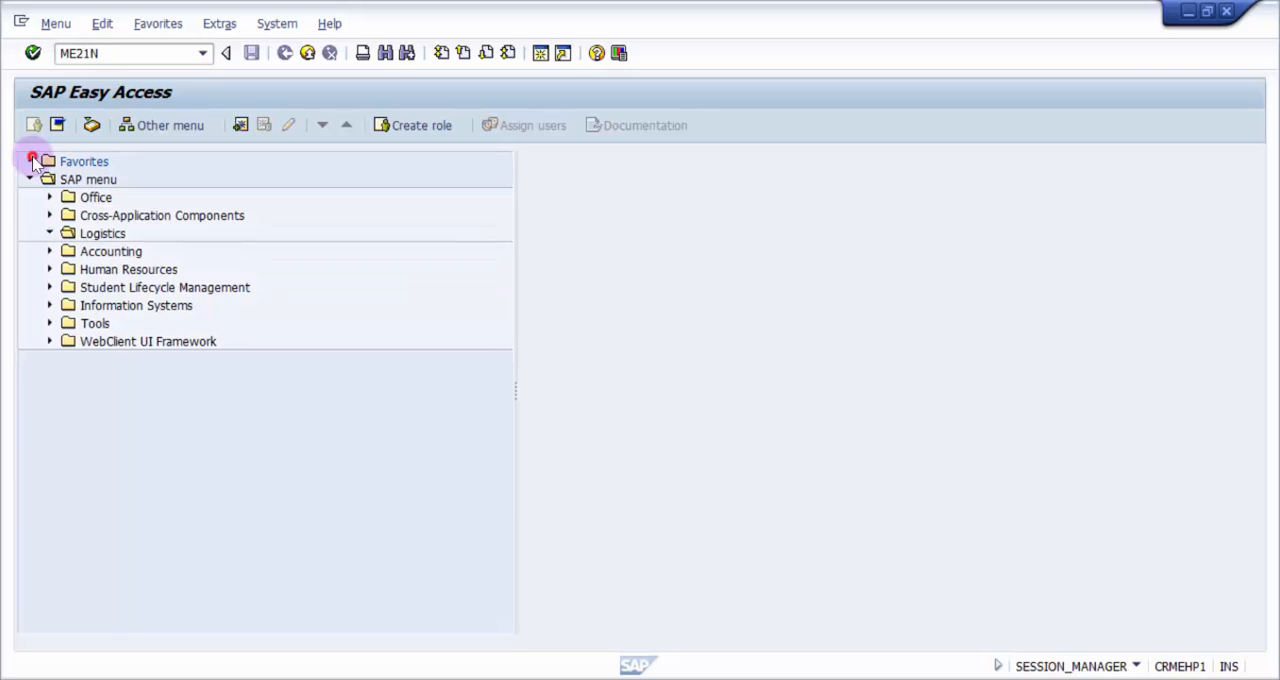
# - Launch ME21N - Vendor/Supplying Plant Known from Logistics > Purchasing > Purchase Order > Create
pyautogui.click(50, 233)
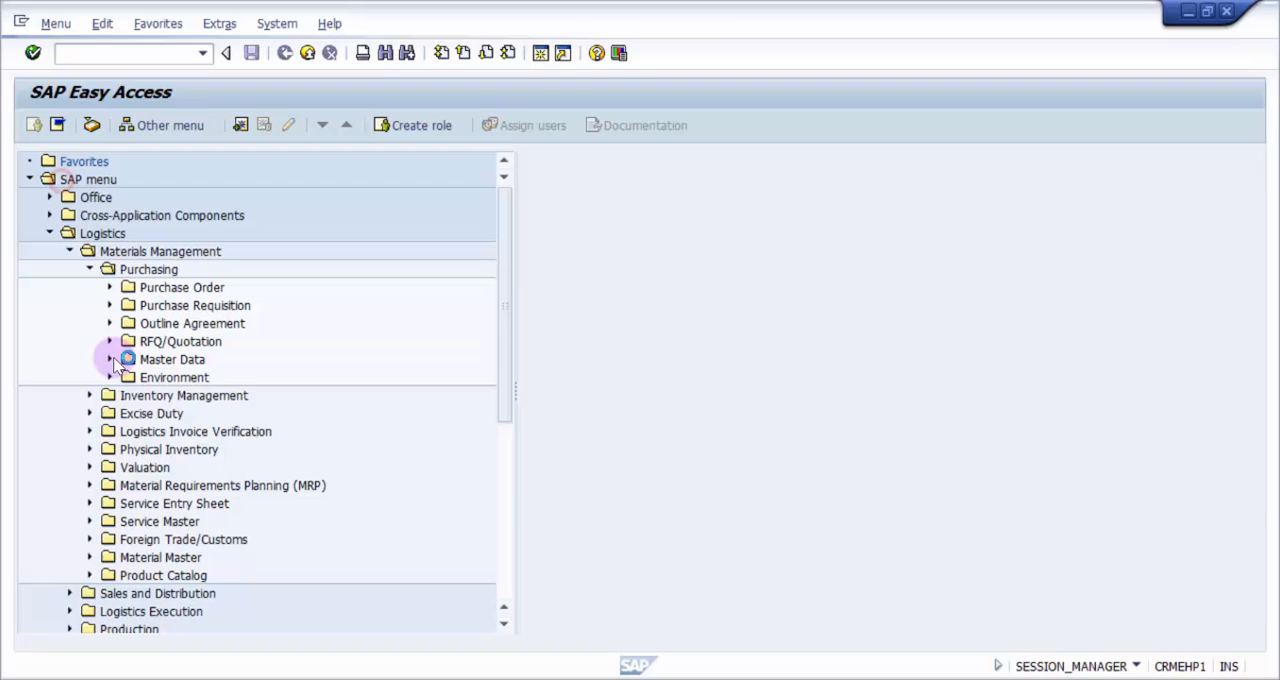
pyautogui.click(109, 287)
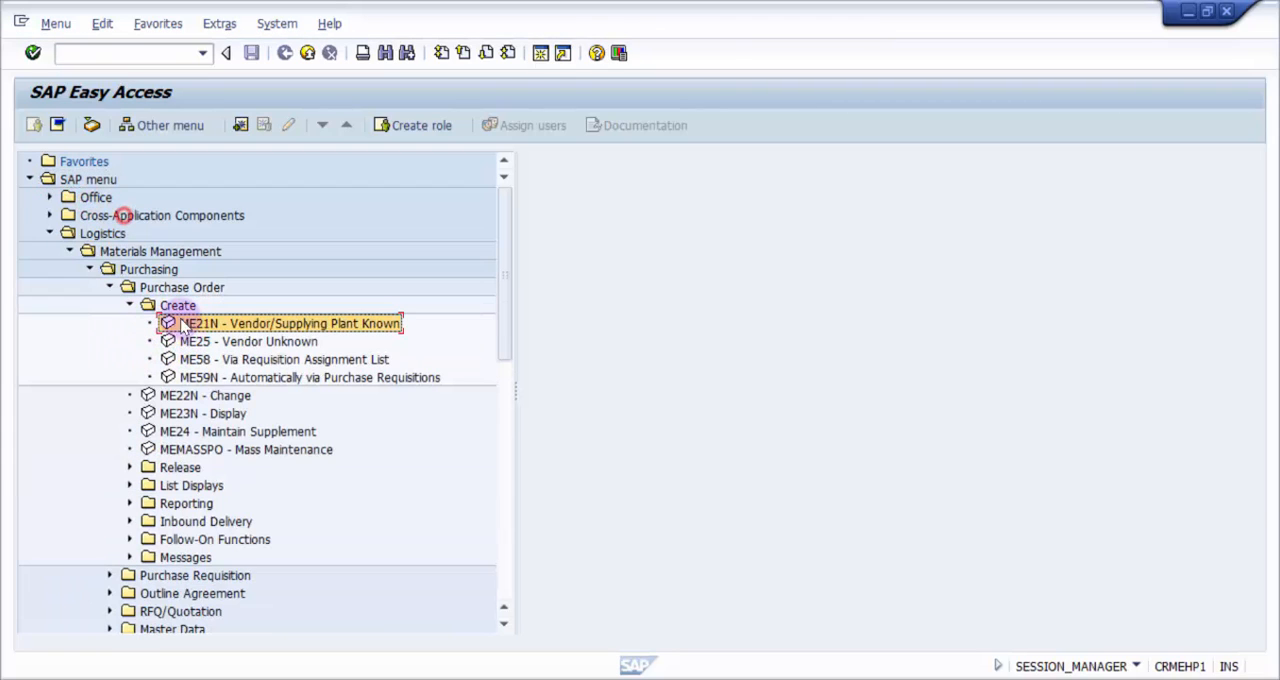
pyautogui.doubleClick(290, 323)
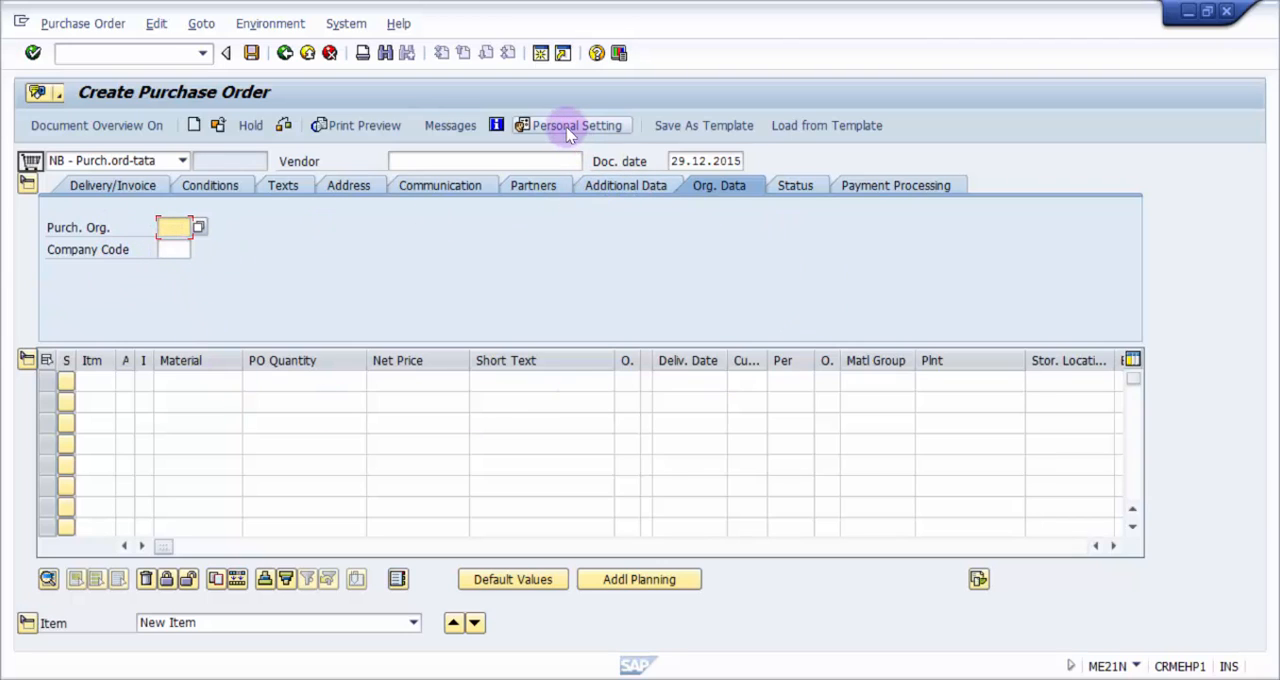
pyautogui.moveTo(415, 440)
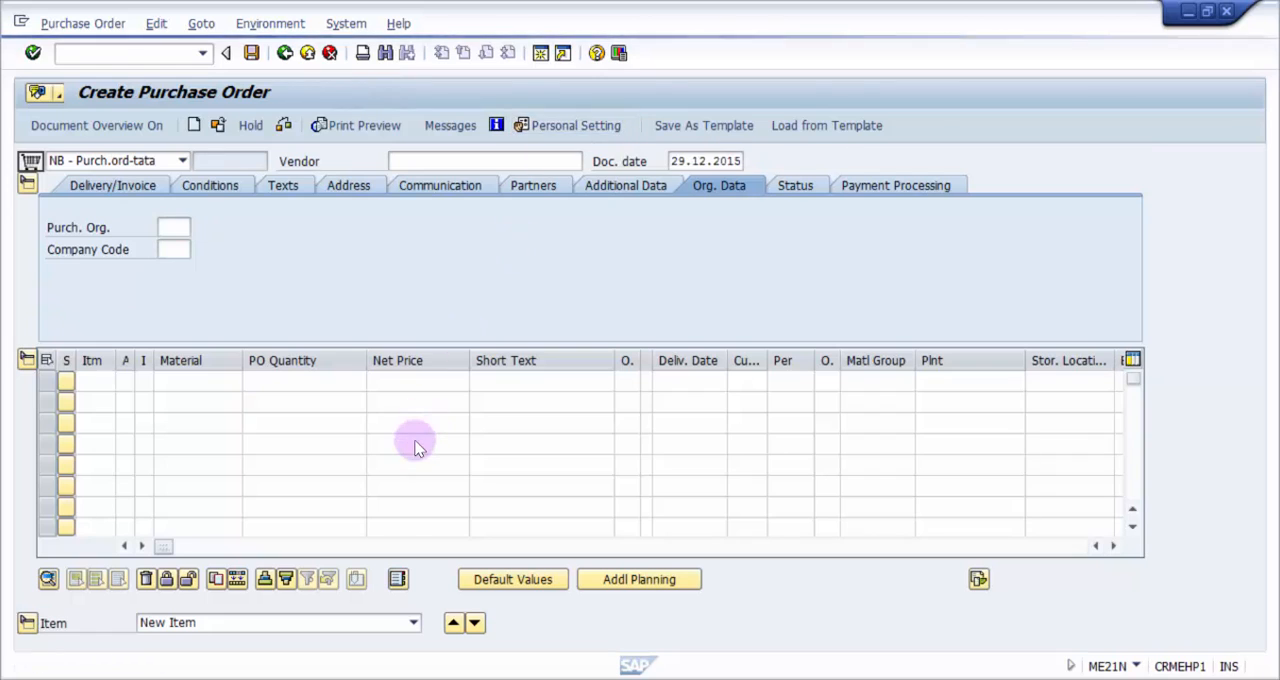
# - Open Personal Settings on its PO header default values, showing document type NB
pyautogui.click(576, 125)
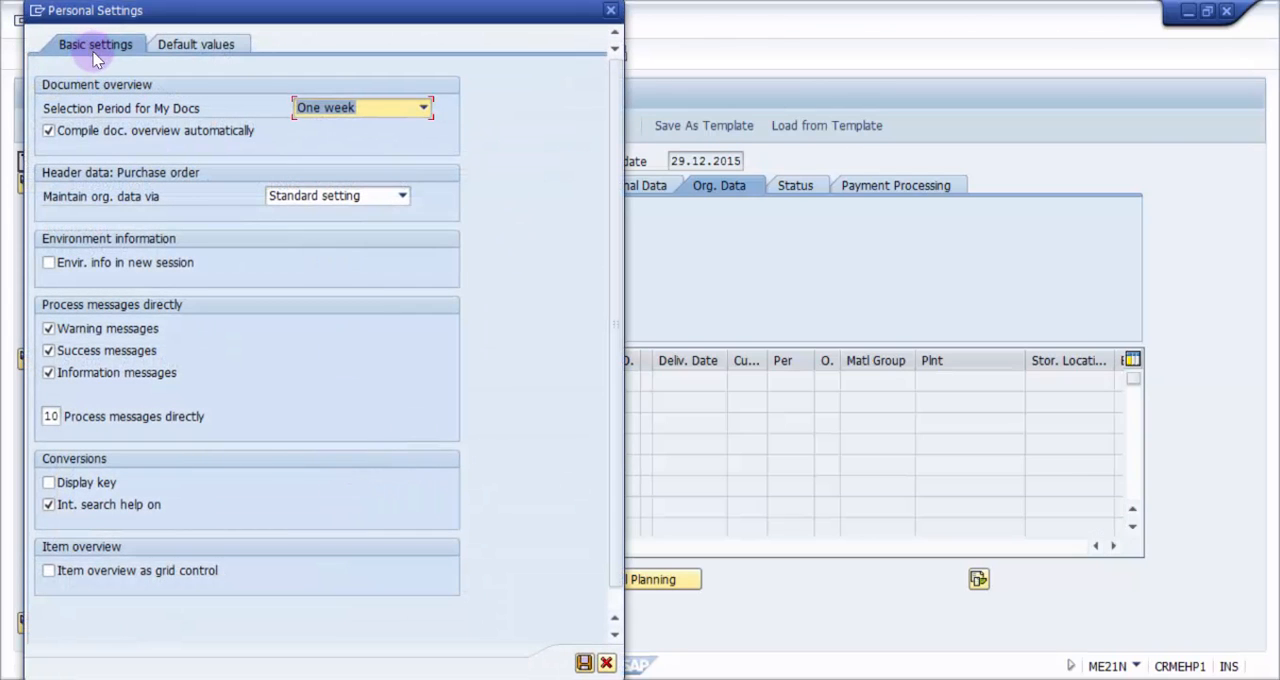
pyautogui.moveTo(196, 44)
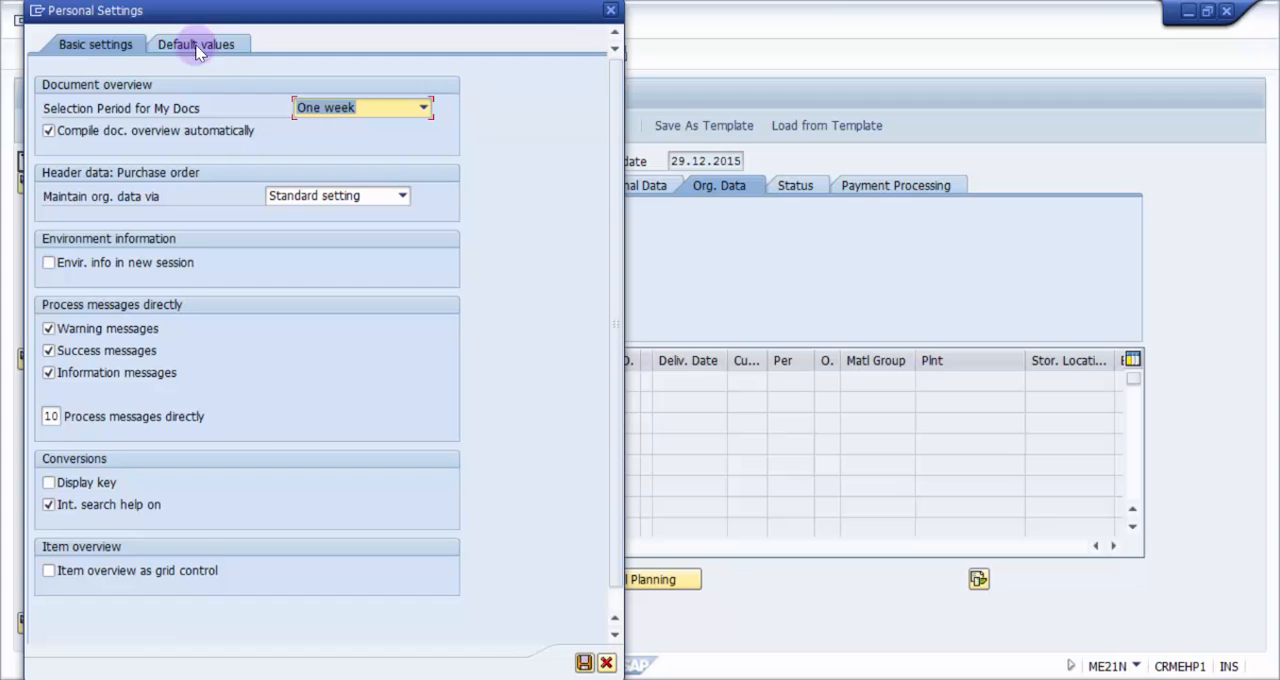
pyautogui.click(195, 44)
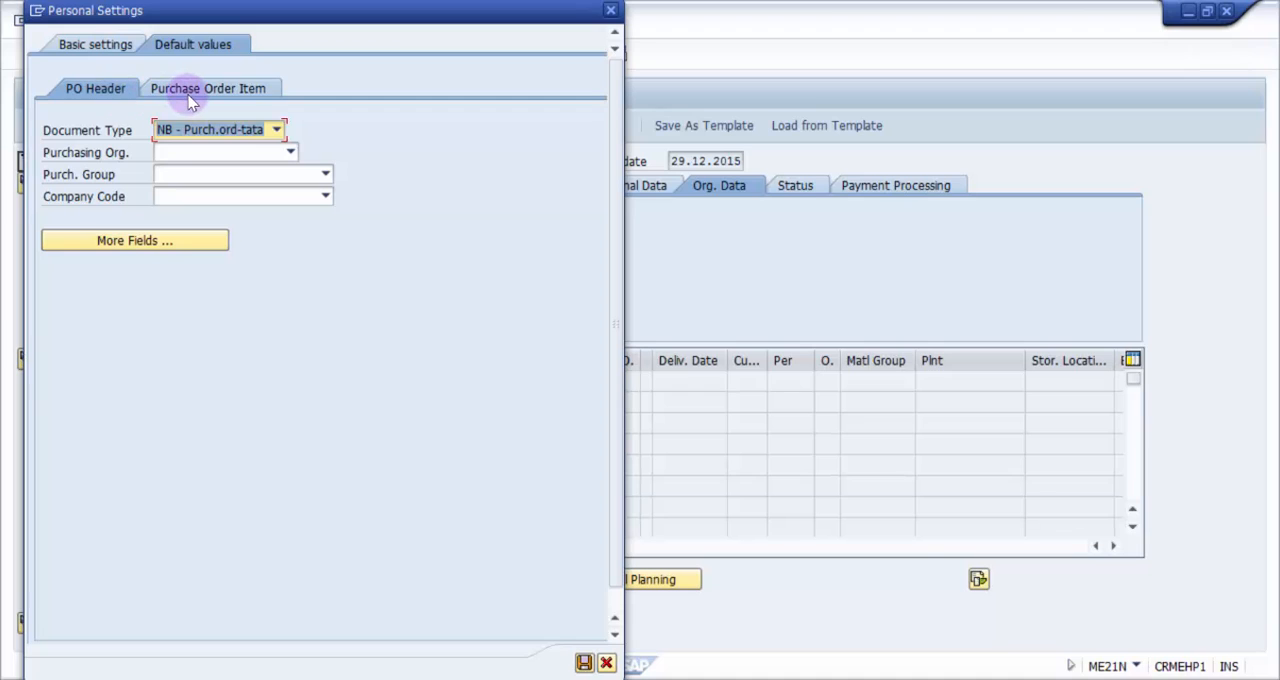
pyautogui.moveTo(117, 130)
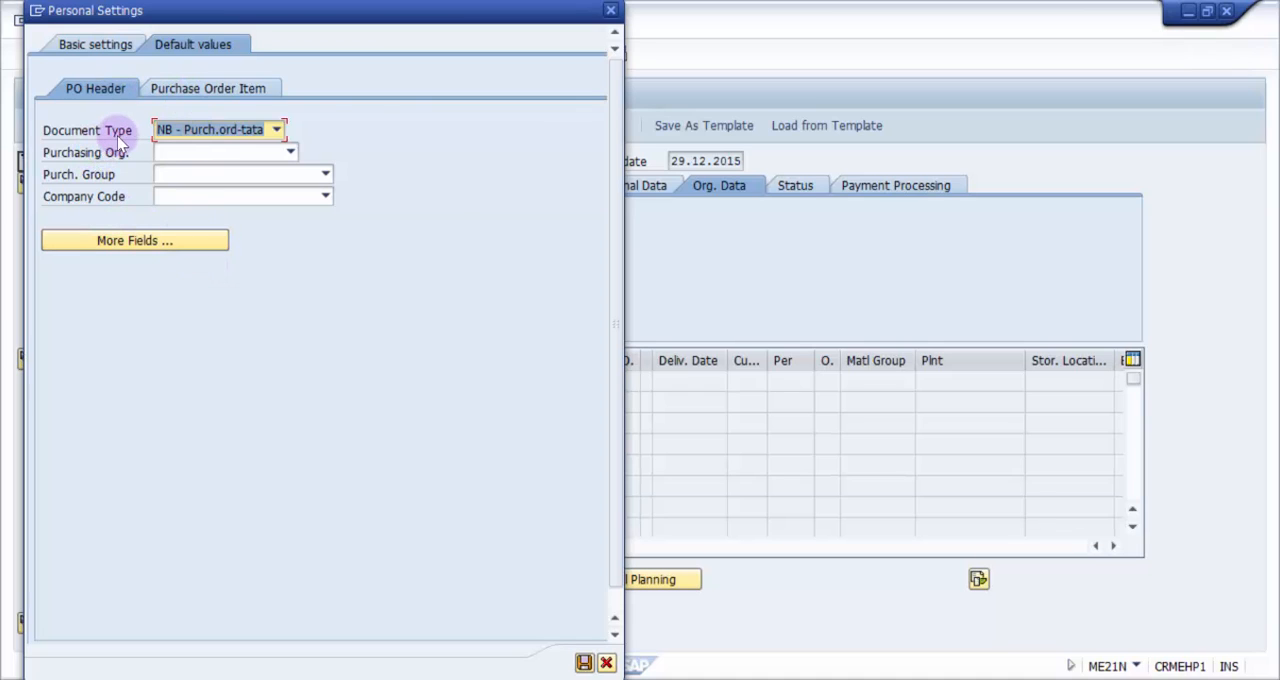
pyautogui.moveTo(210, 147)
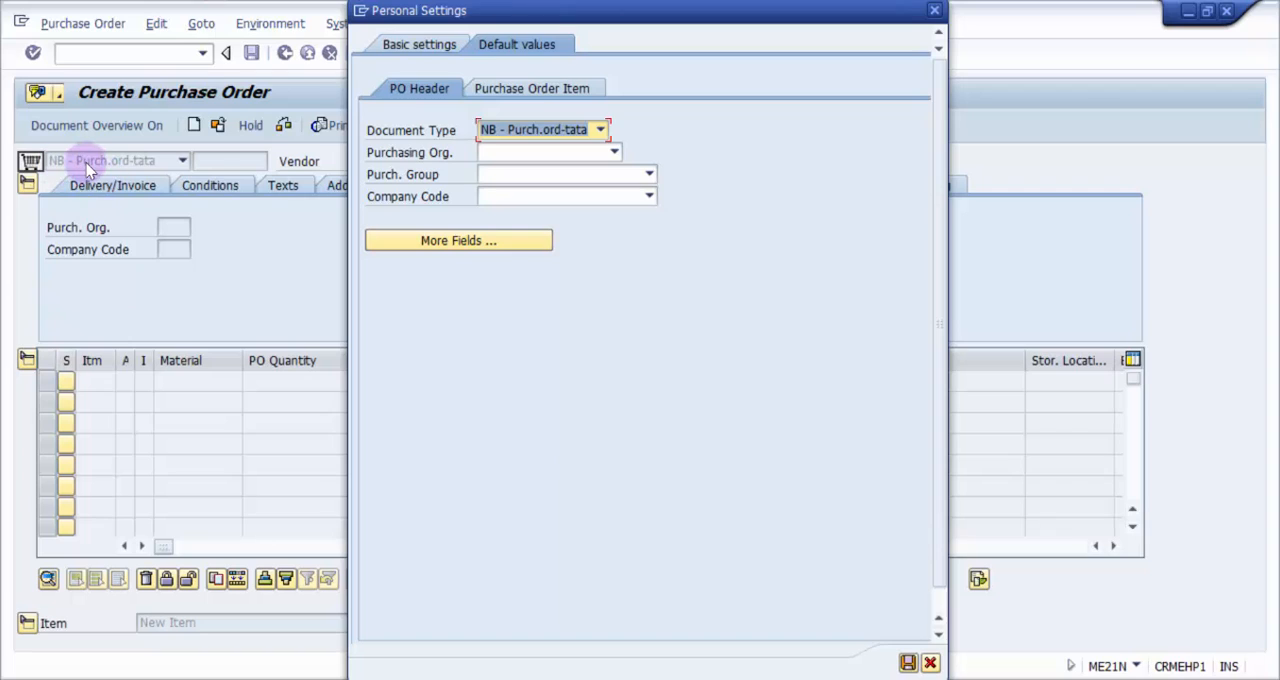
pyautogui.moveTo(445, 162)
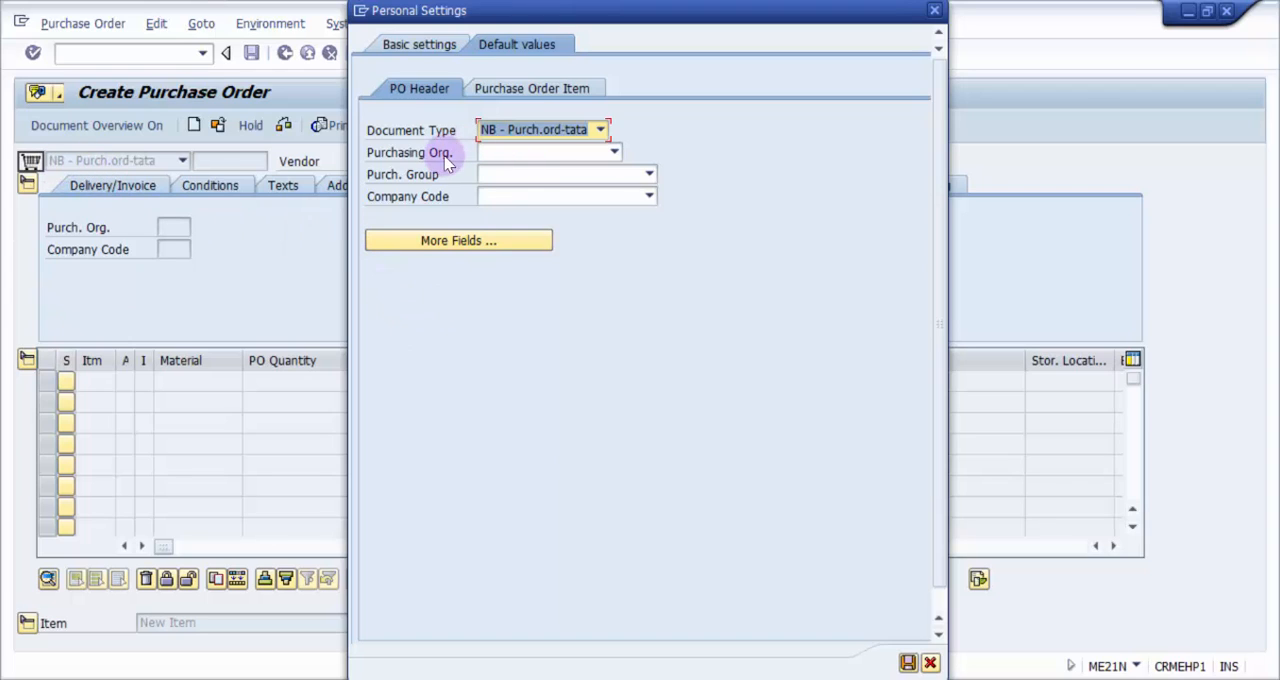
pyautogui.moveTo(425, 181)
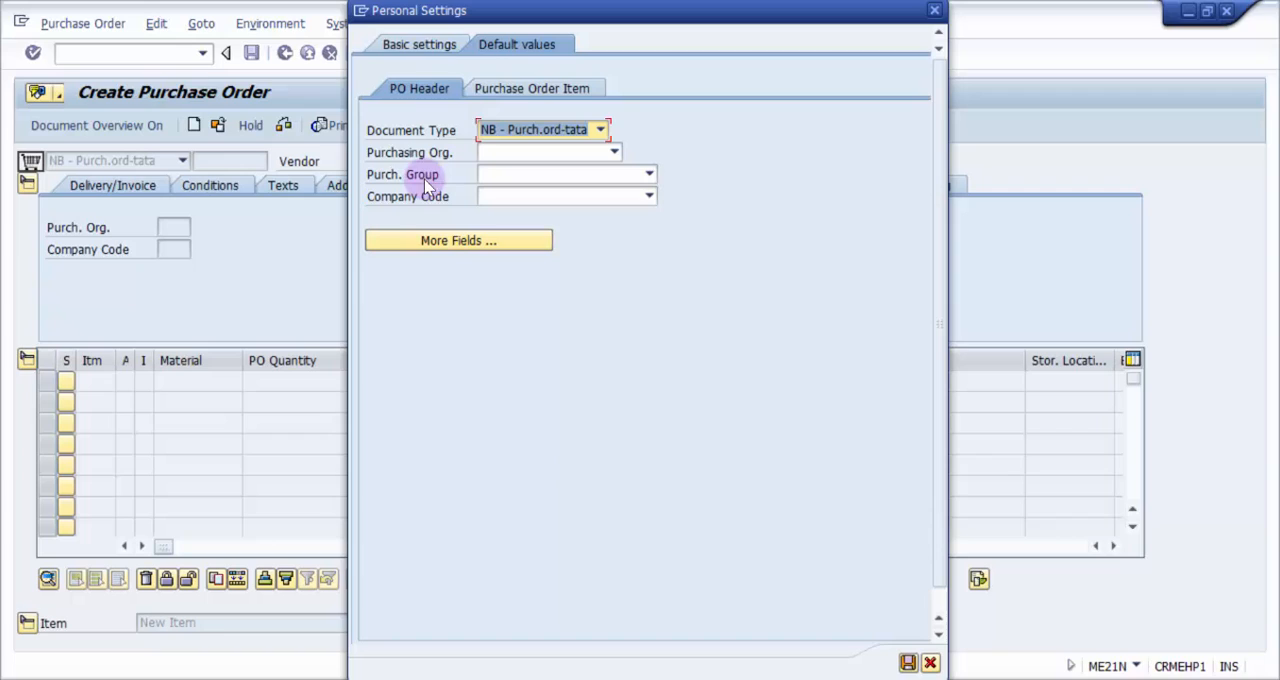
pyautogui.moveTo(425, 174)
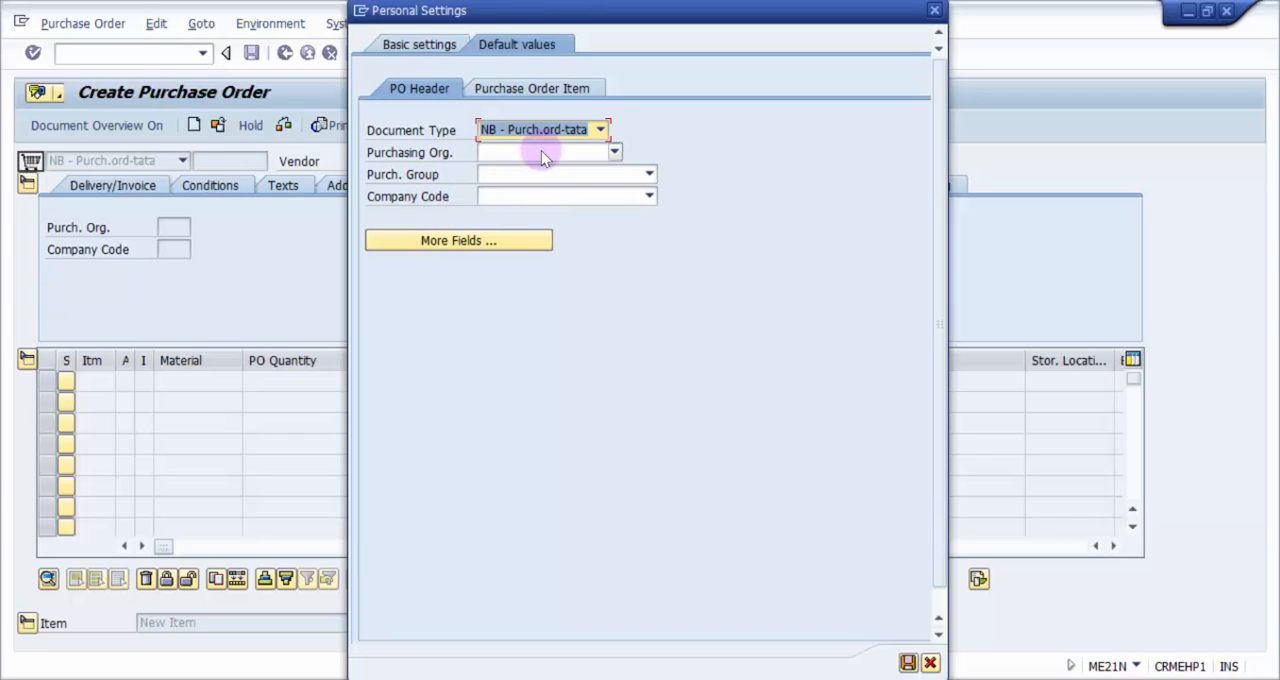
# - Default purchasing organization to Z008 tisco Pur Org and purchasing group to Tisco Pur Grp1
pyautogui.click(614, 152)
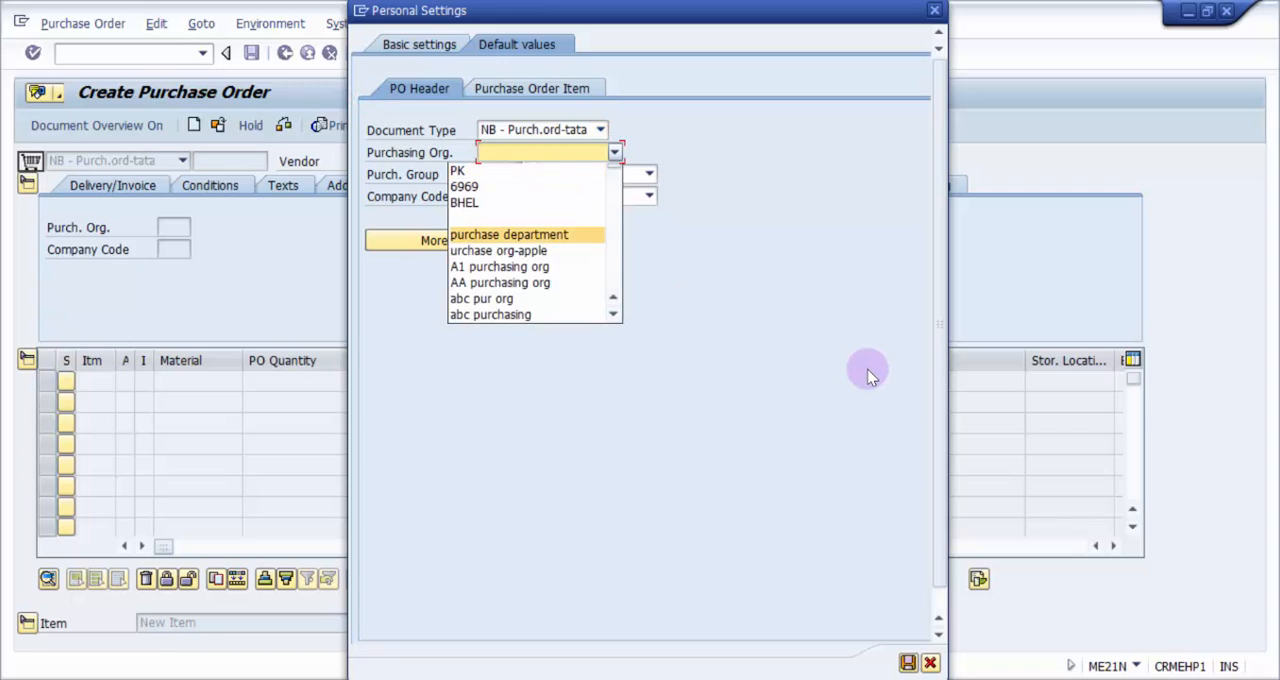
pyautogui.scroll(-3)
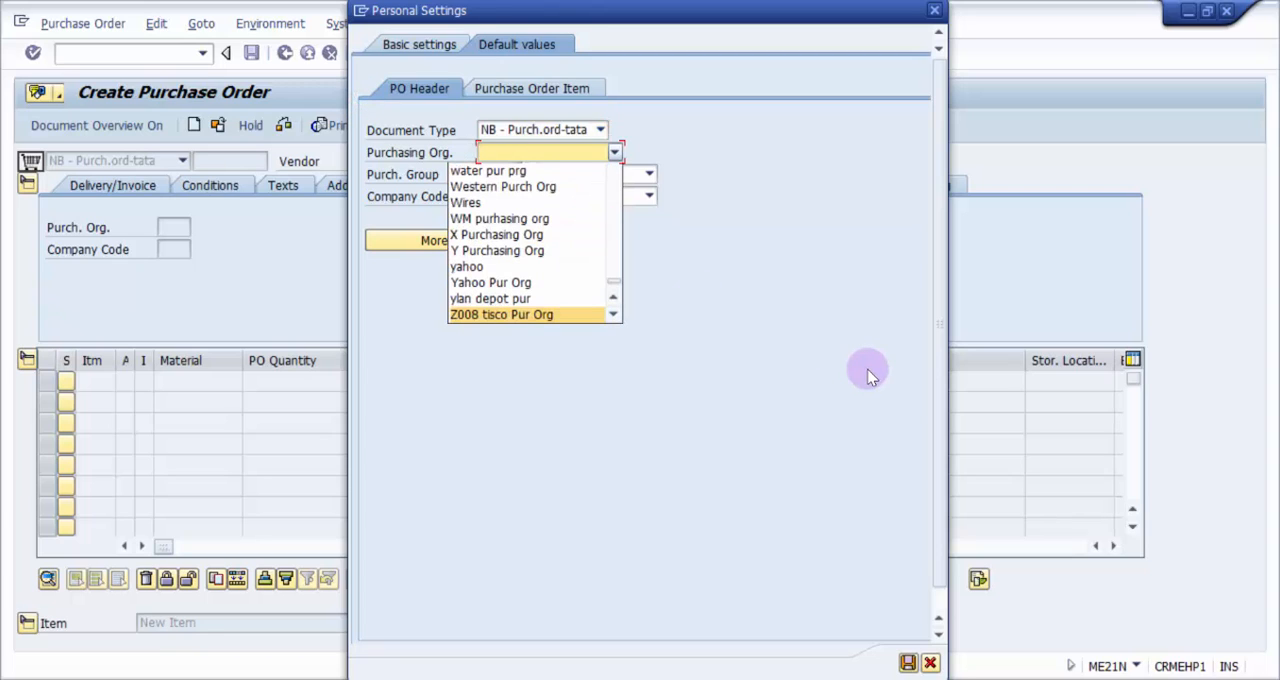
pyautogui.click(500, 314)
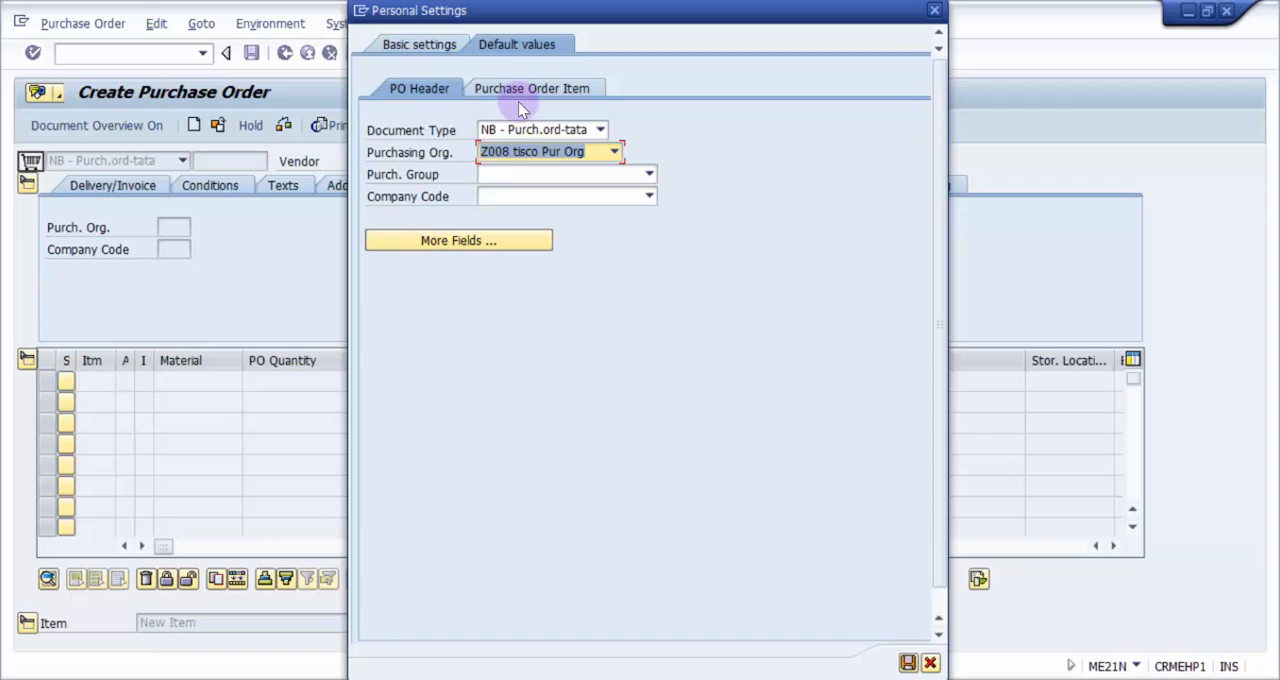
pyautogui.moveTo(525, 237)
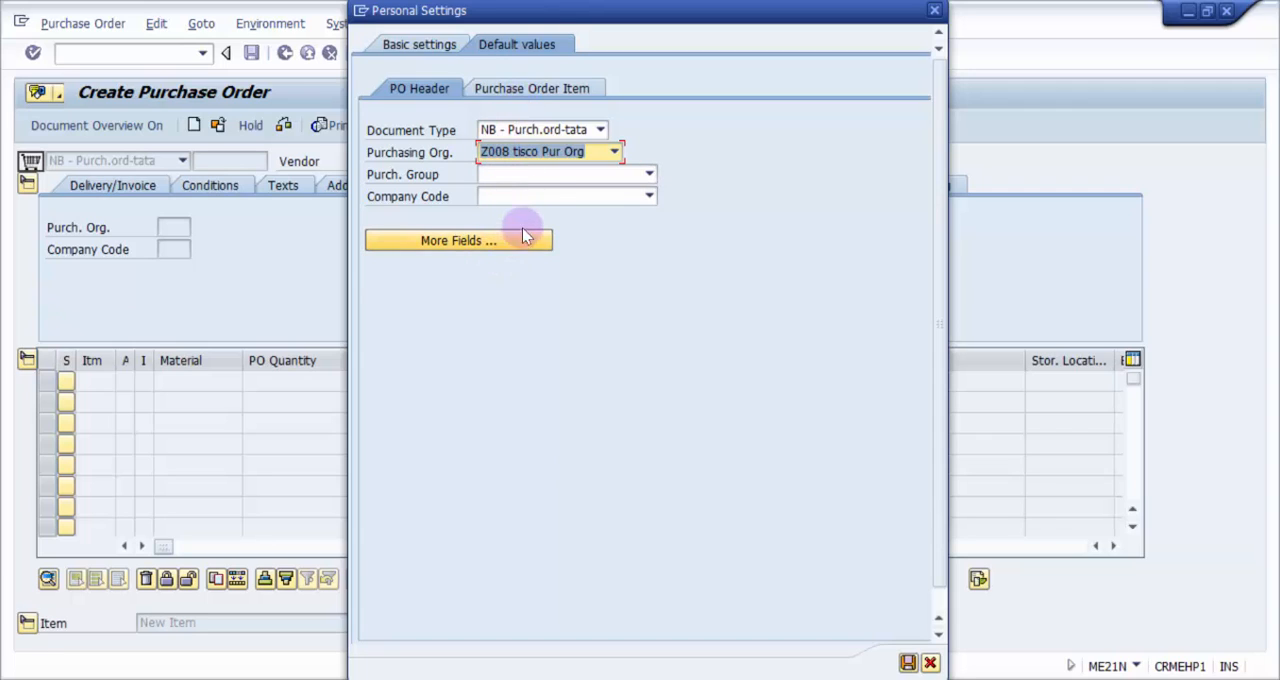
pyautogui.moveTo(535, 200)
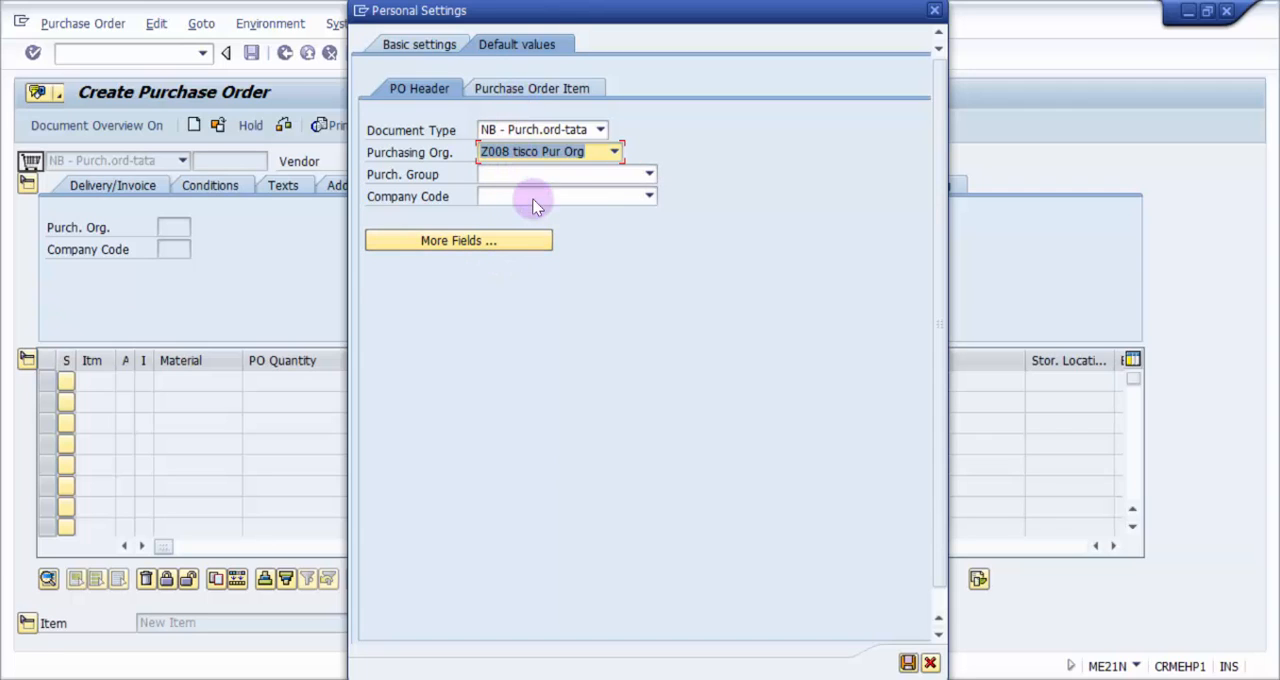
pyautogui.click(649, 174)
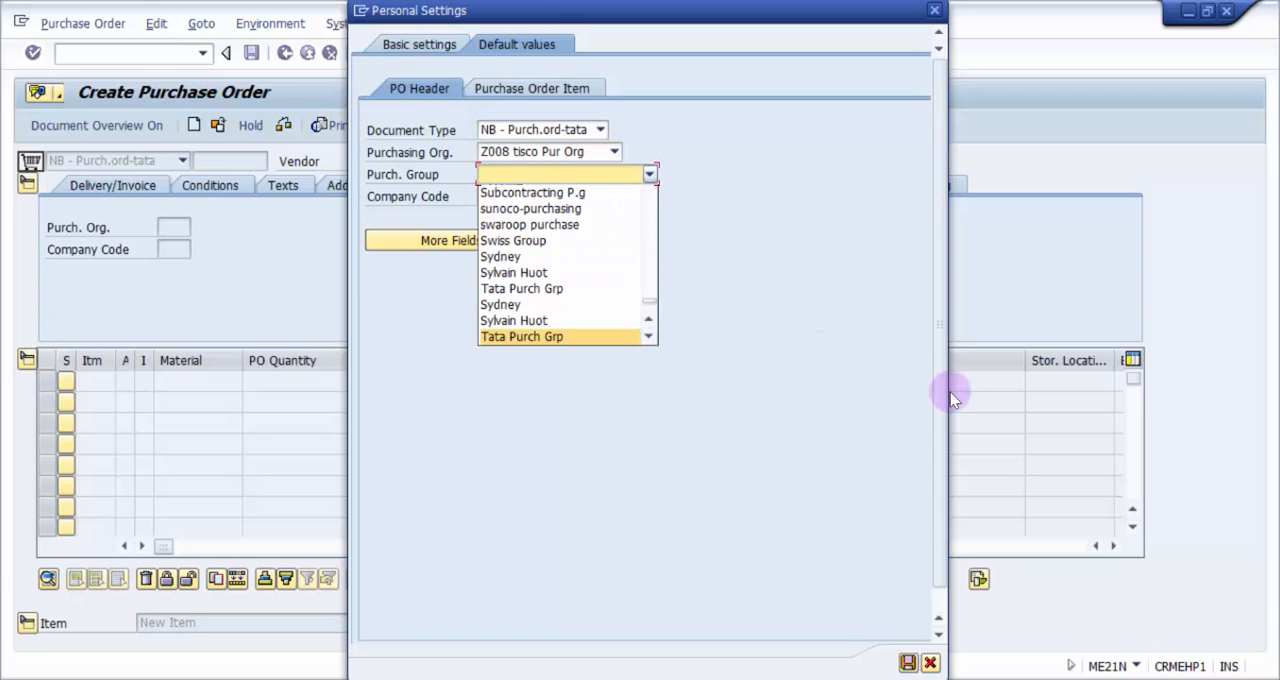
pyautogui.click(520, 336)
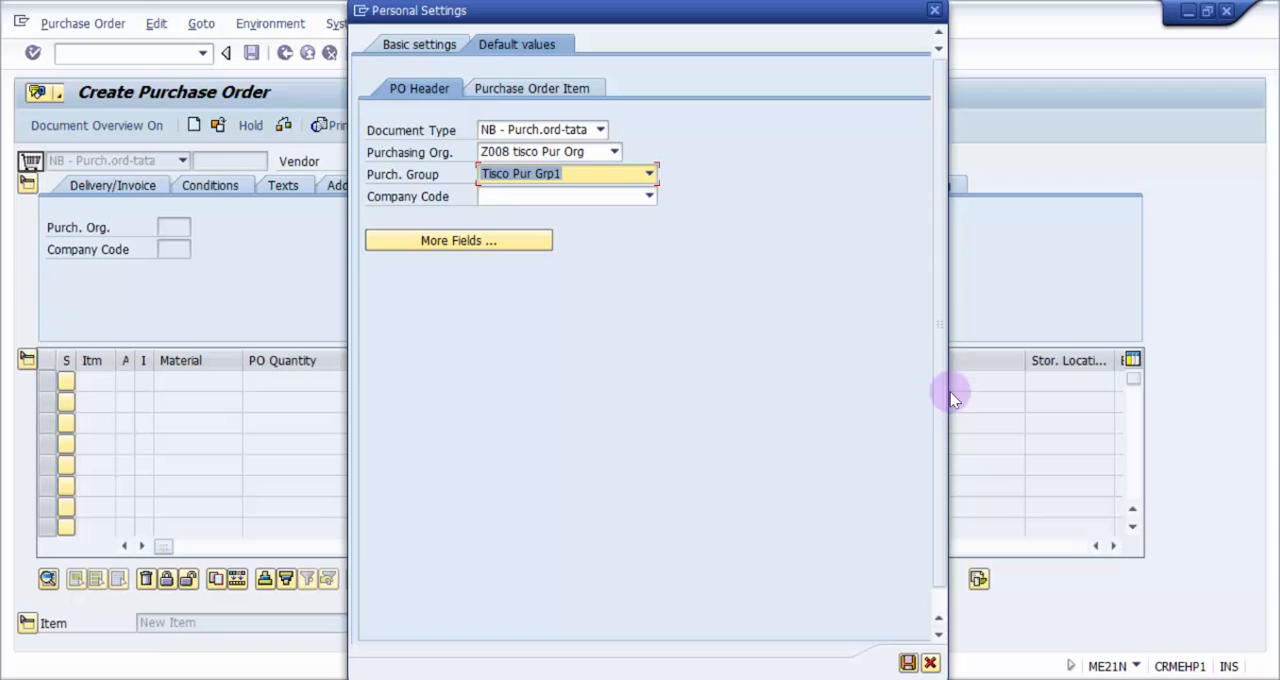
pyautogui.moveTo(610, 195)
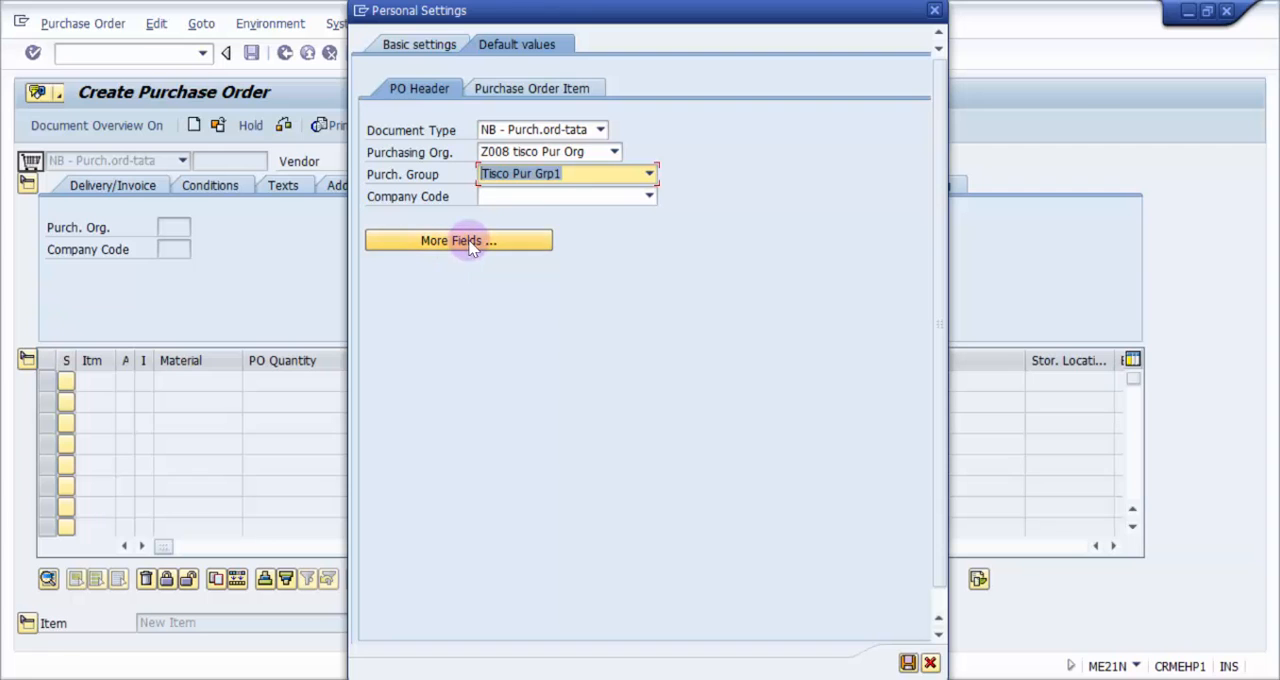
# - Add Incoterms, Currency and Terms of Payment as displayed PO header default fields
pyautogui.click(458, 240)
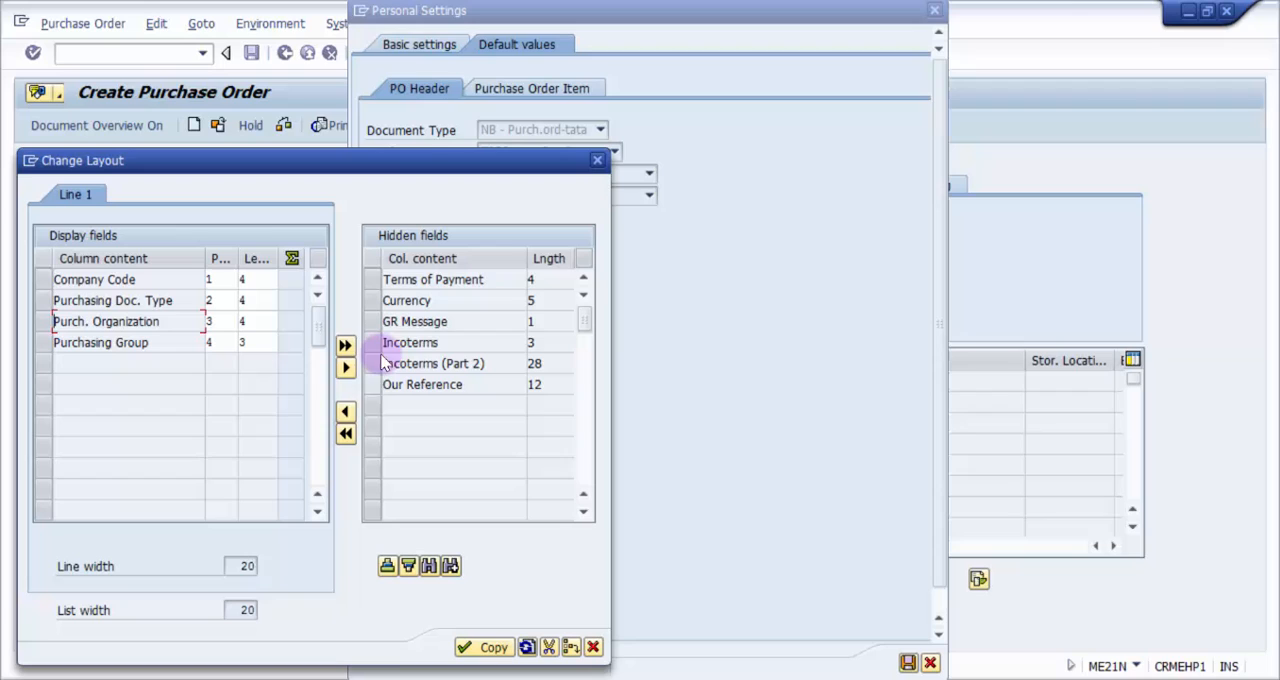
pyautogui.click(410, 342)
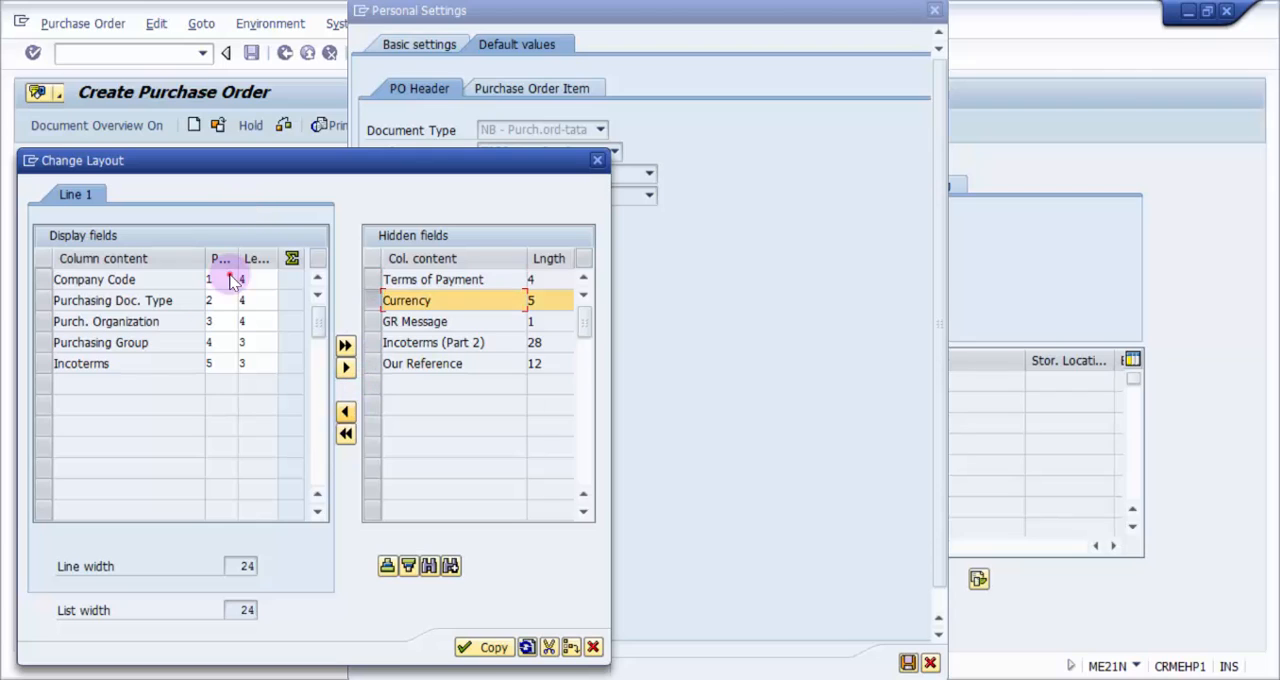
pyautogui.click(345, 368)
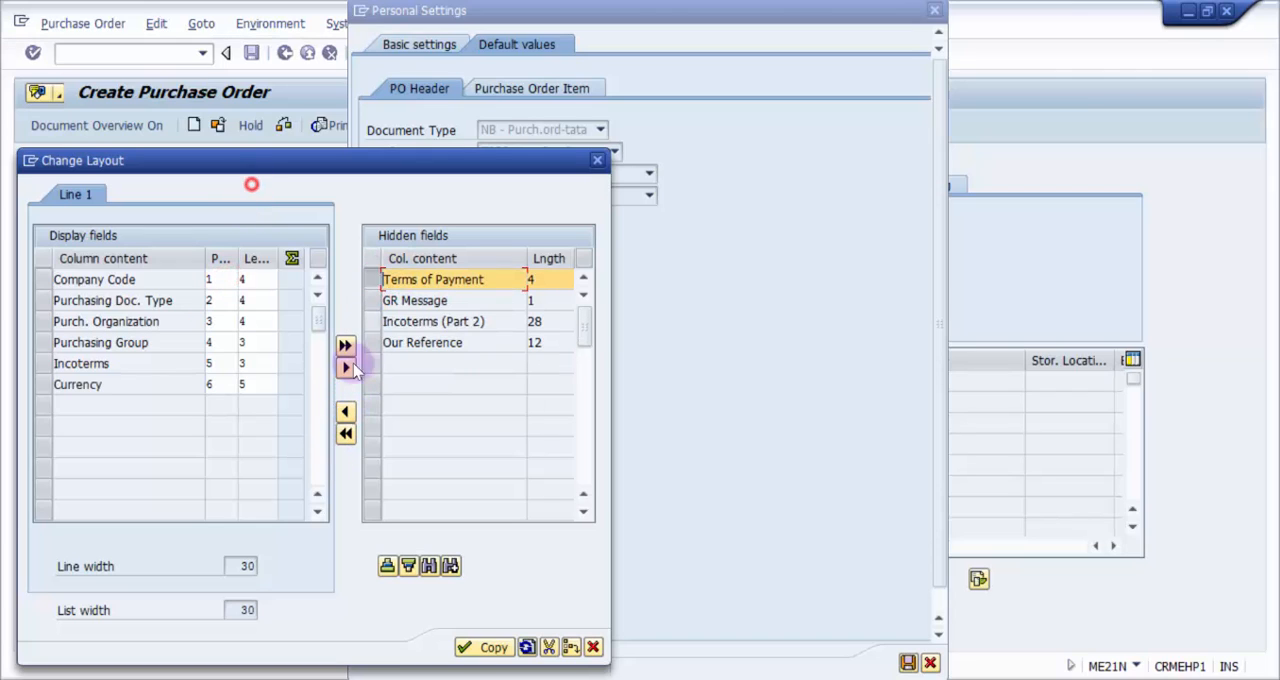
pyautogui.click(345, 368)
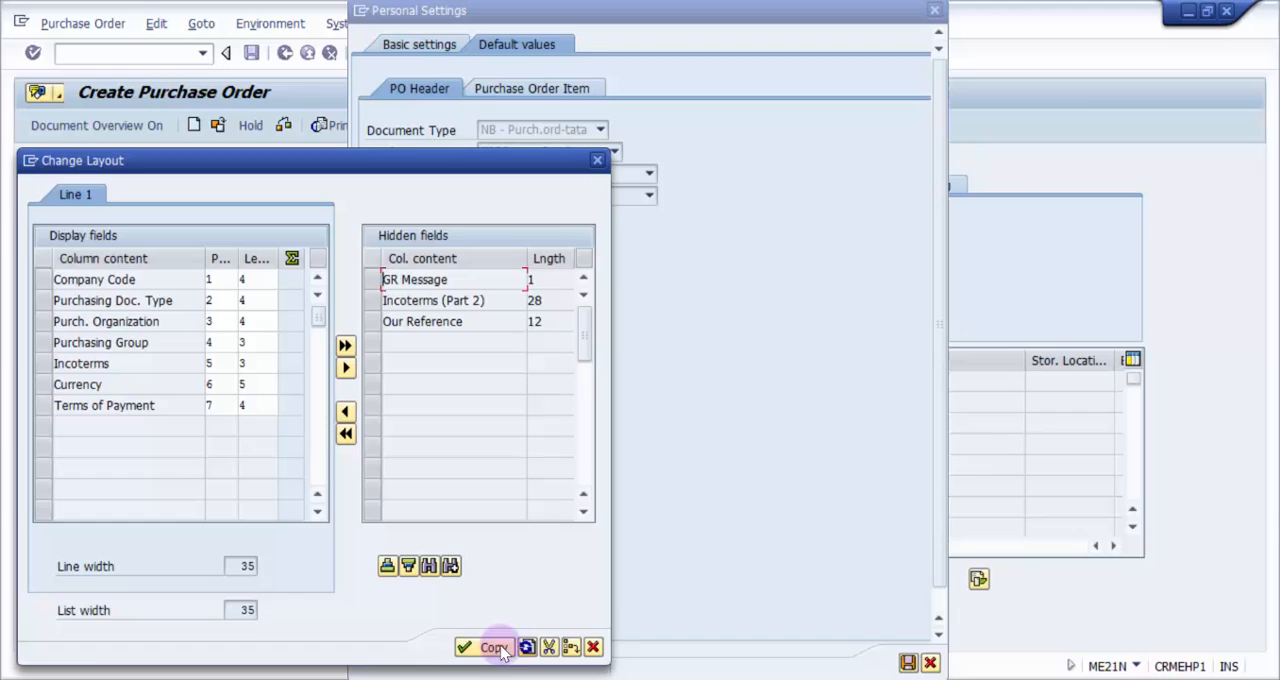
pyautogui.click(485, 647)
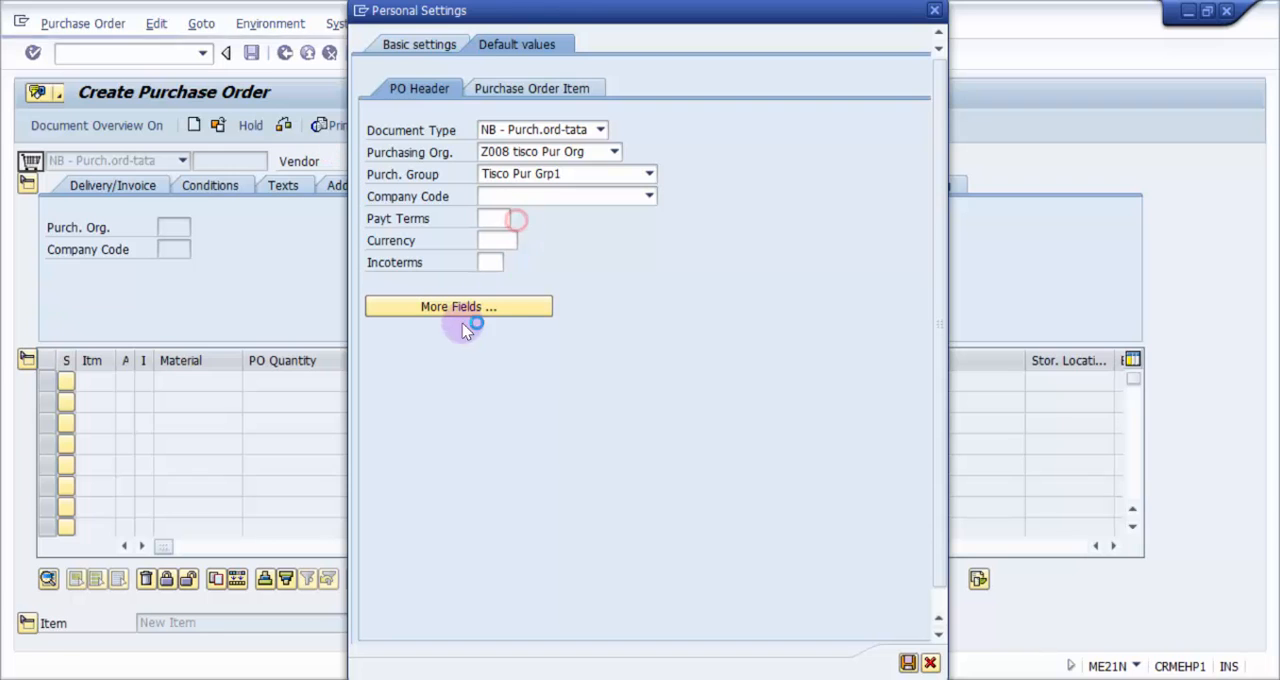
# - Return to the PO Header defaults to review Purchasing Org. Z008 and Tisco Pur Grp1
pyautogui.click(510, 218)
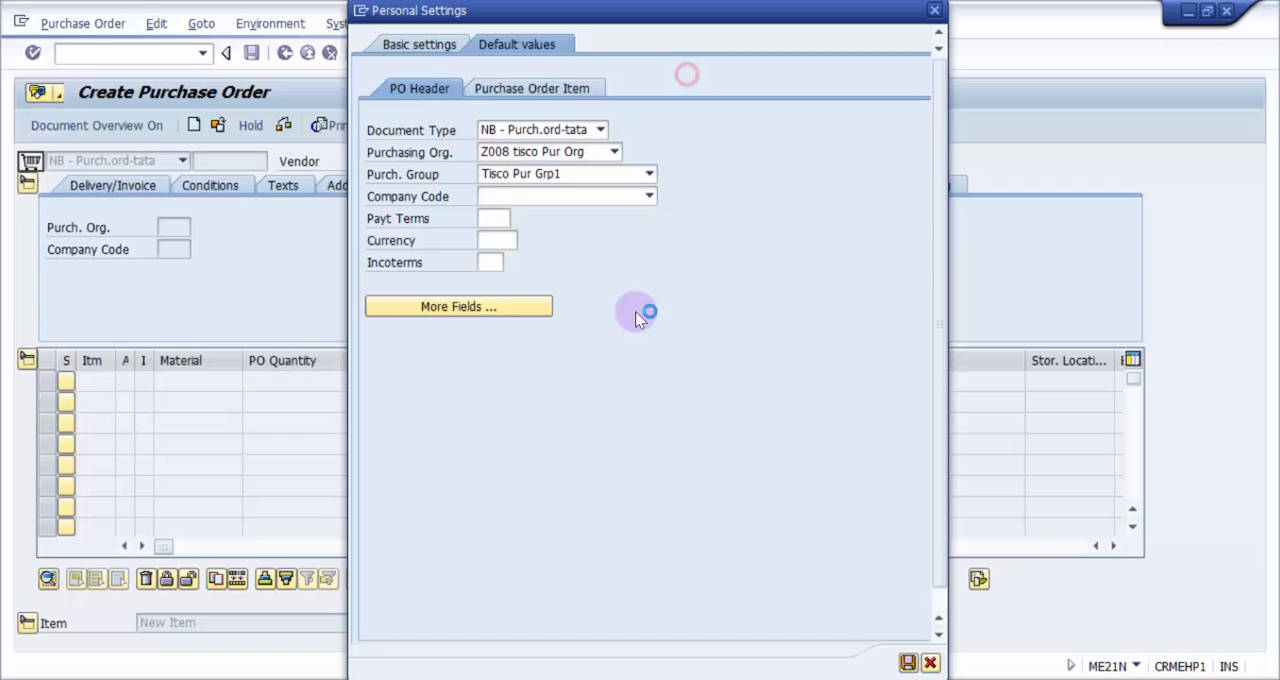
pyautogui.click(493, 218)
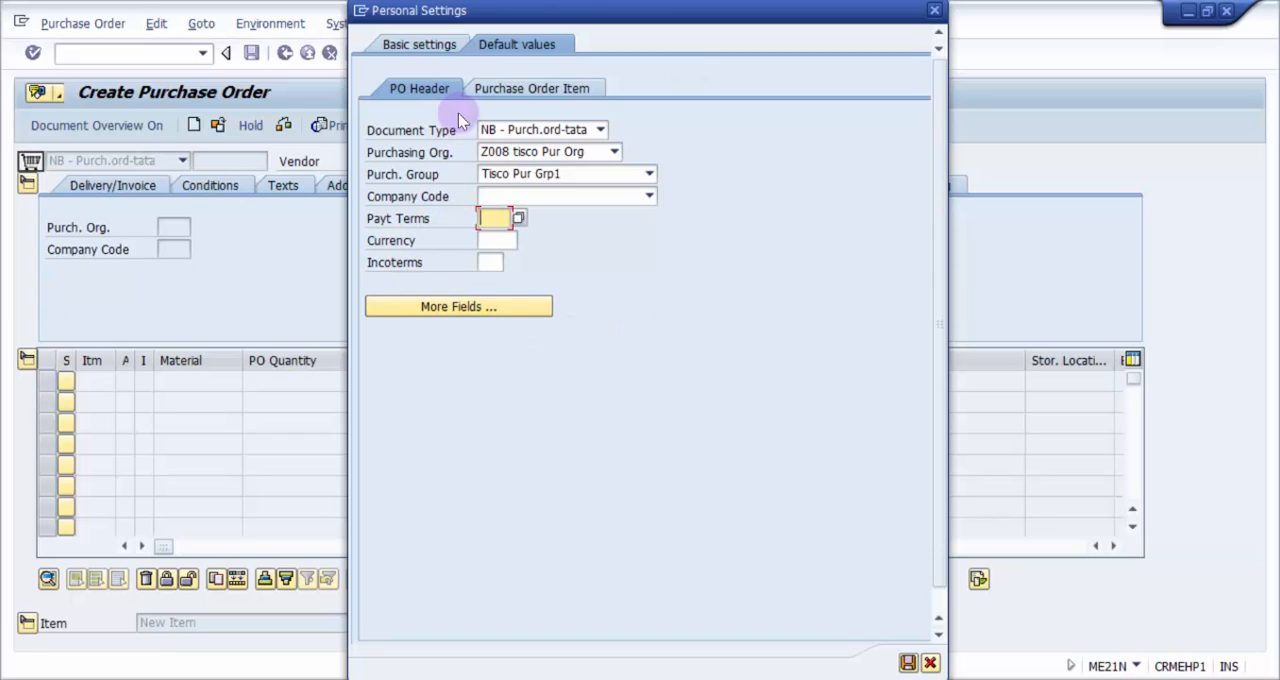
pyautogui.moveTo(410, 160)
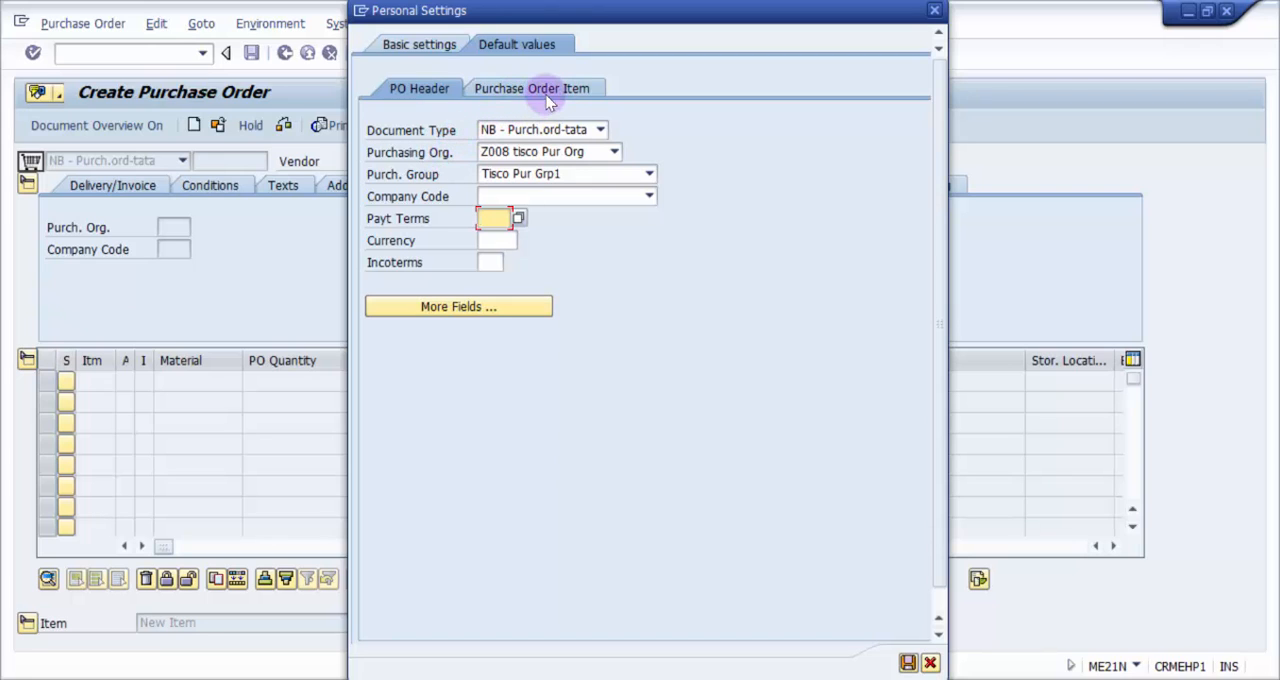
# - Set item default plant Z008 and begin filling the default storage location
pyautogui.click(532, 88)
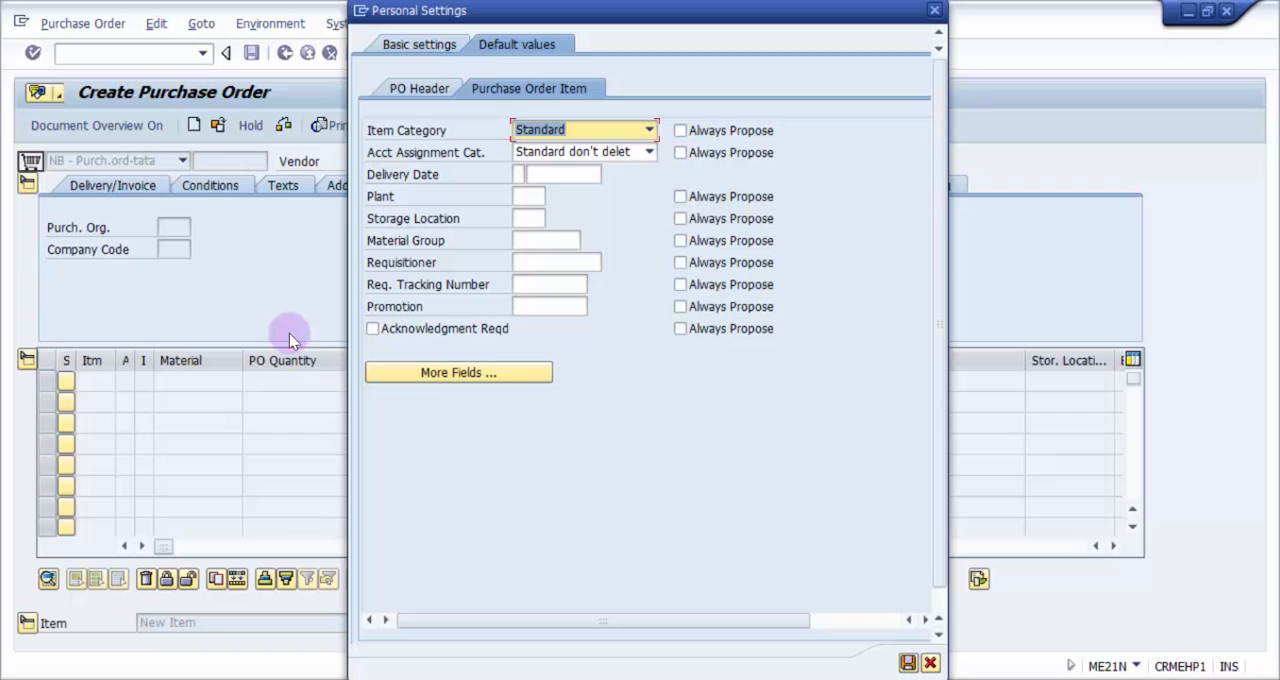
pyautogui.moveTo(558, 140)
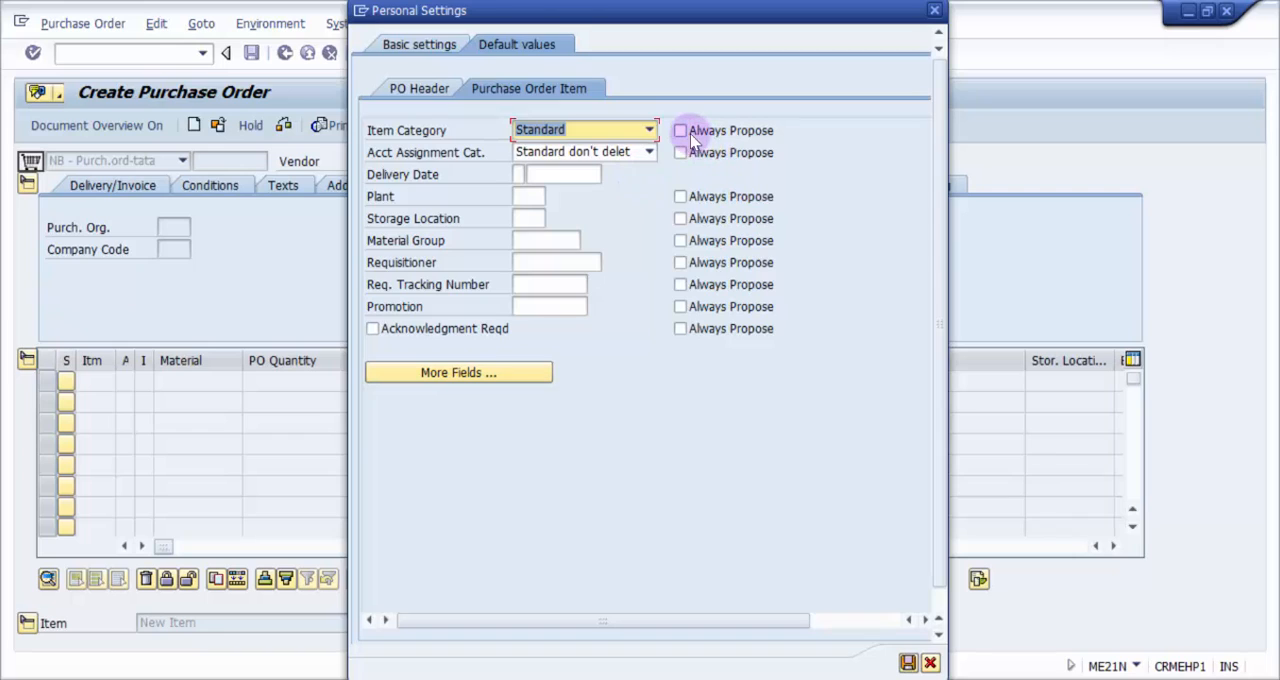
pyautogui.moveTo(690, 135)
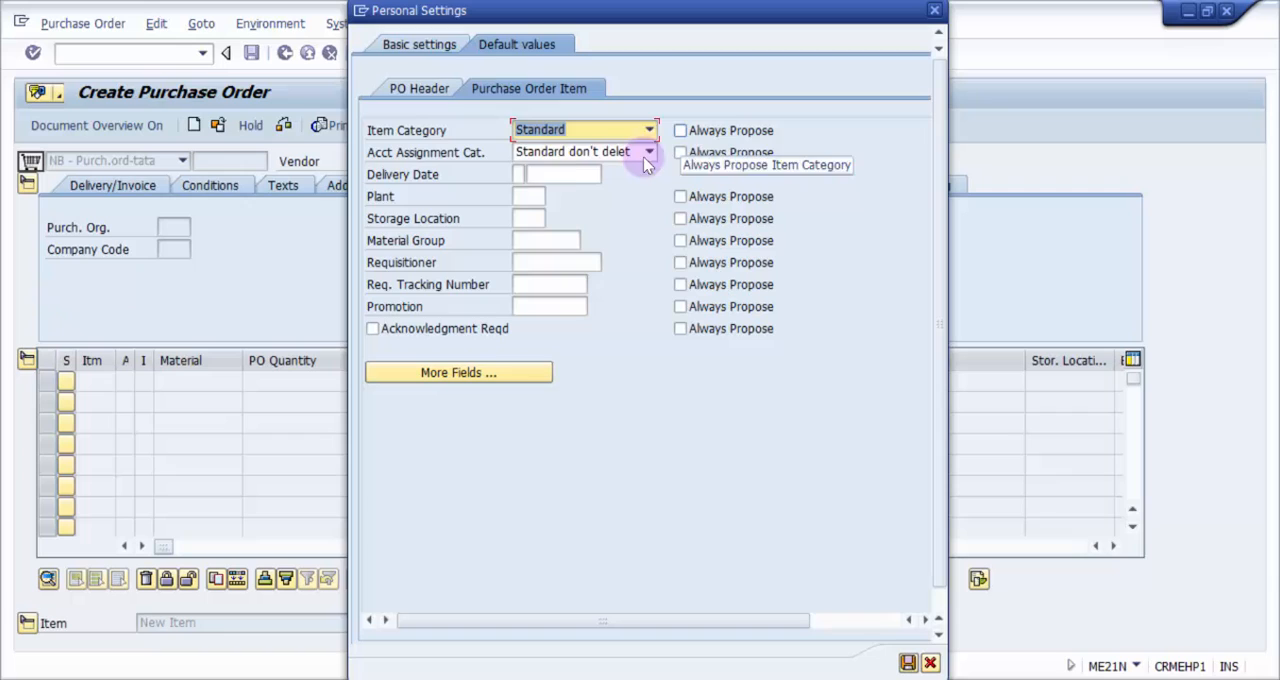
pyautogui.moveTo(393, 230)
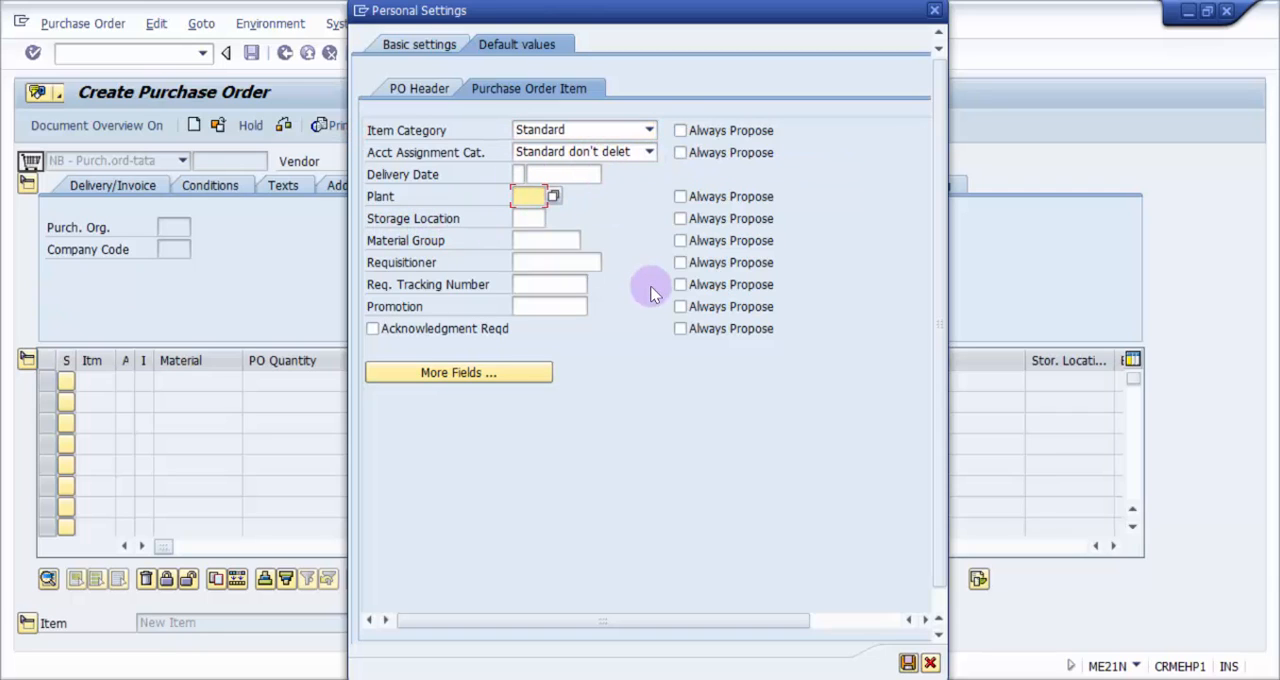
pyautogui.write('z0')
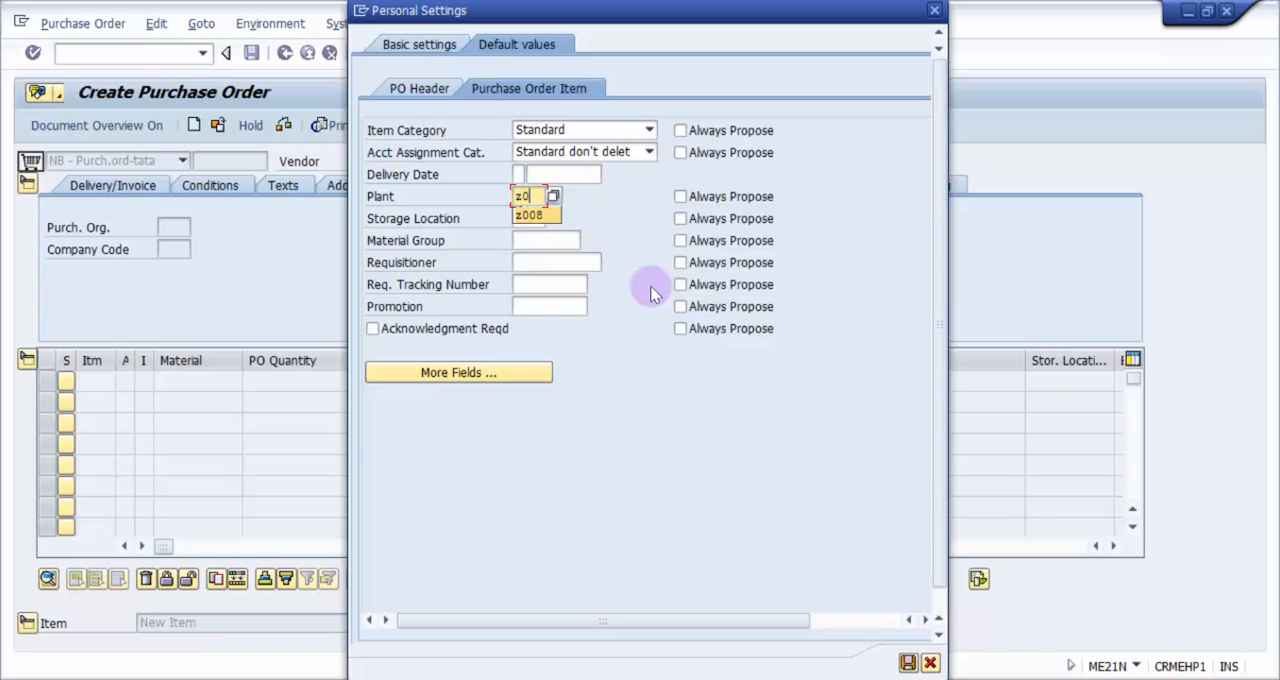
pyautogui.click(529, 215)
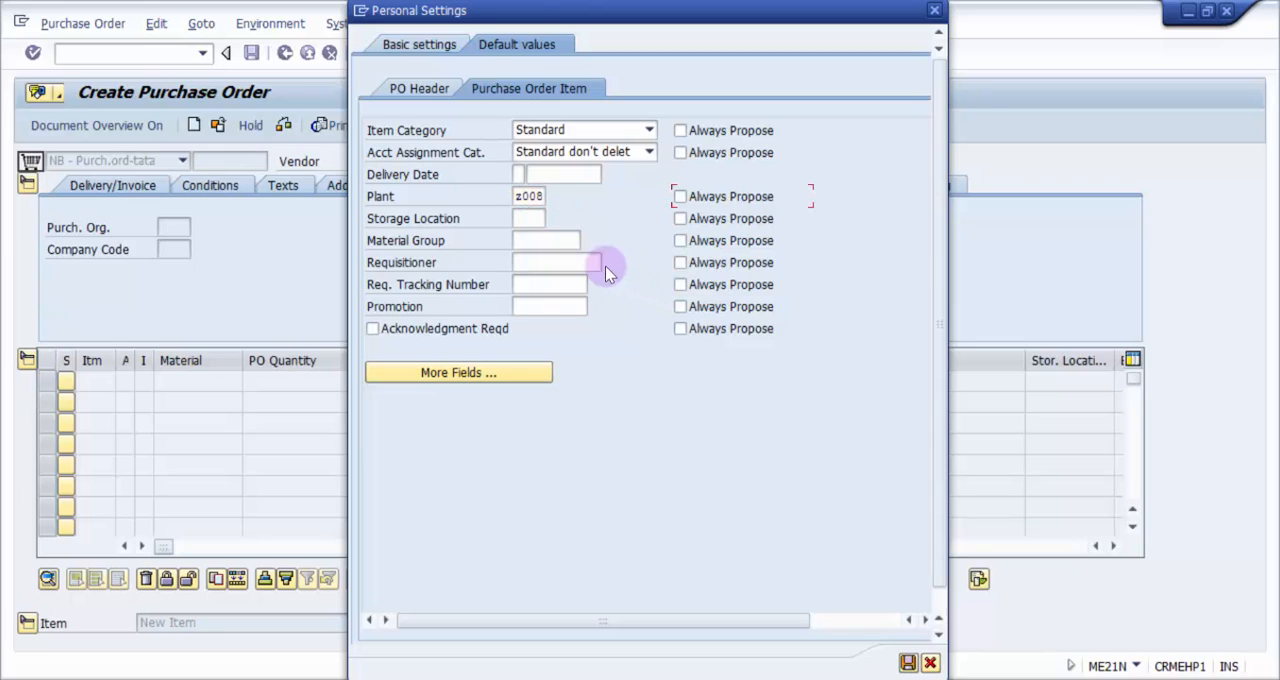
pyautogui.click(545, 218)
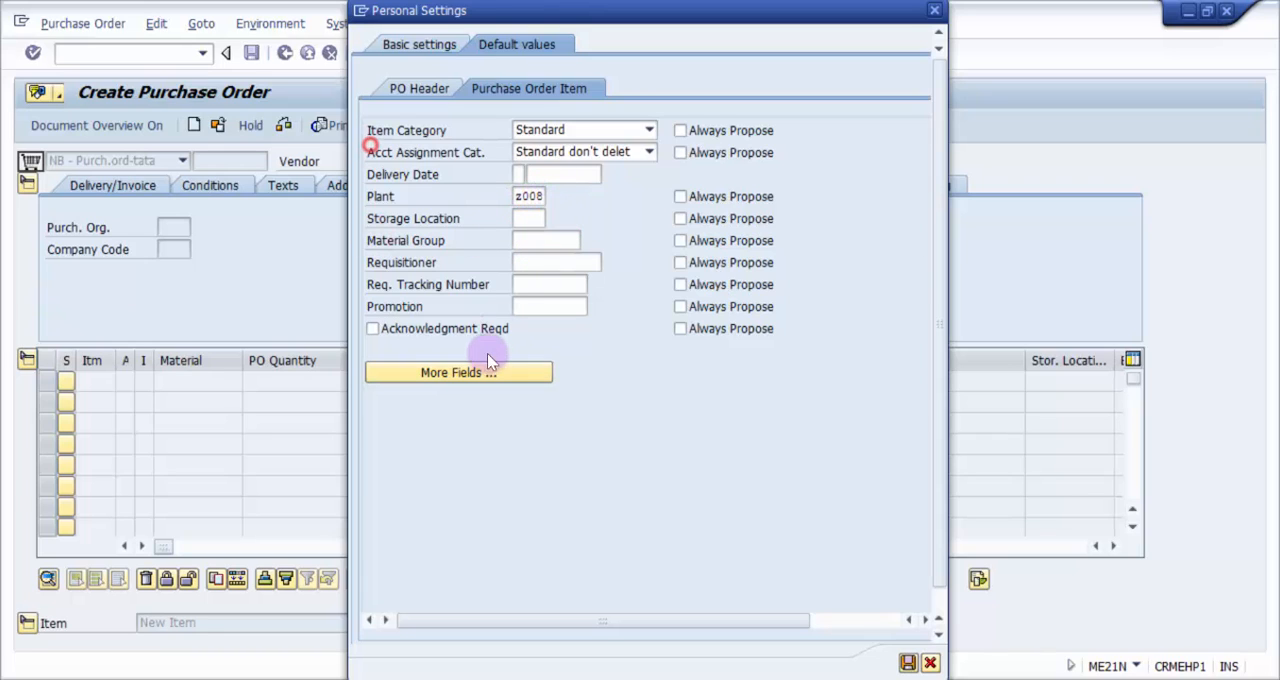
pyautogui.click(540, 218)
pyautogui.write('WM')
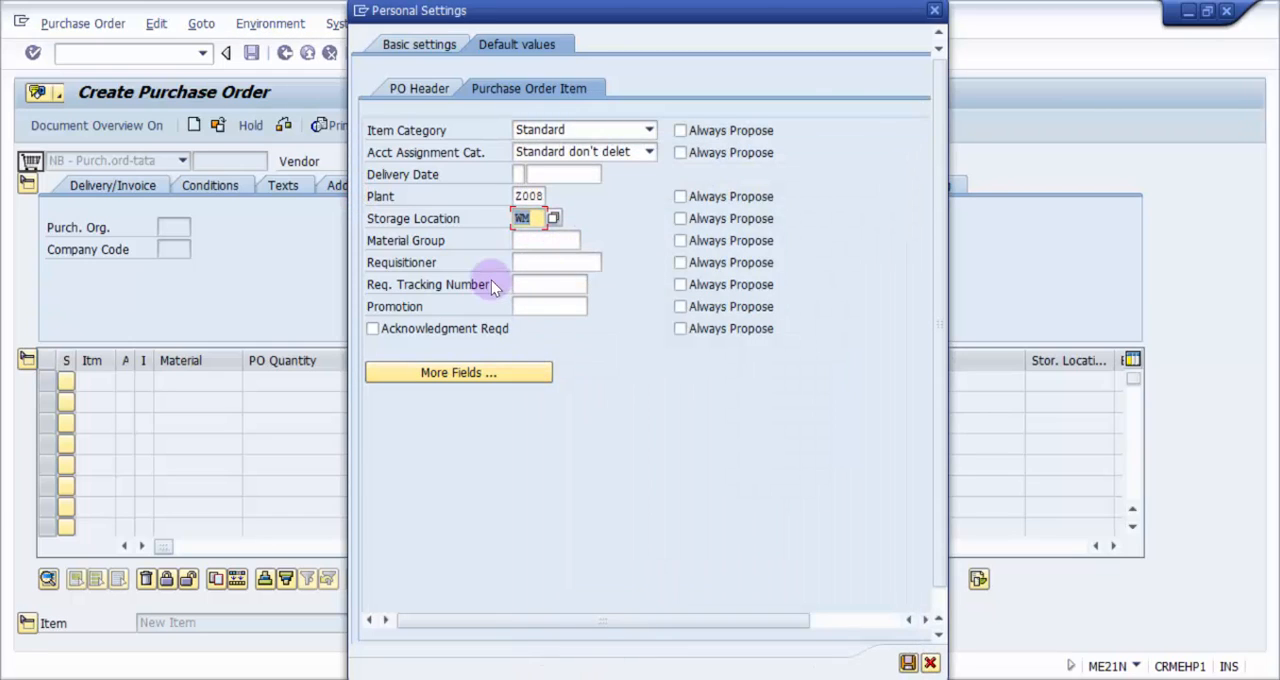
pyautogui.moveTo(458, 372)
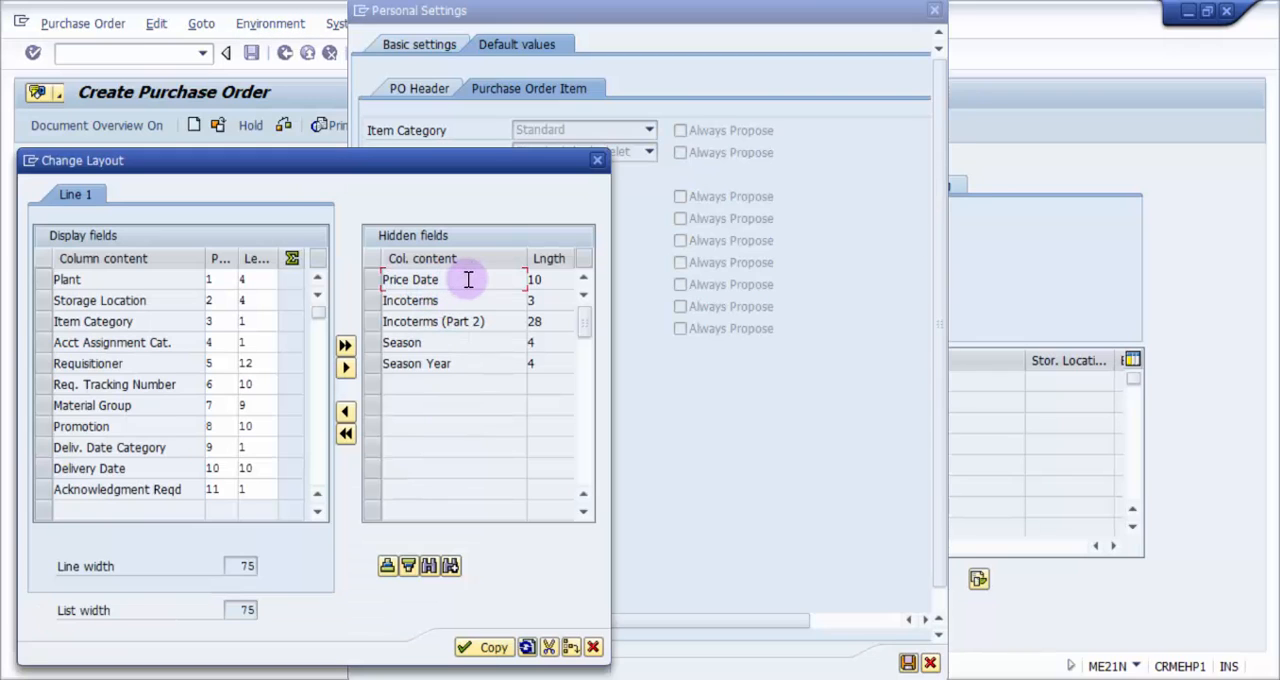
# - Cancel the item Change Layout dialog, back to item defaults with plant Z008
pyautogui.click(410, 300)
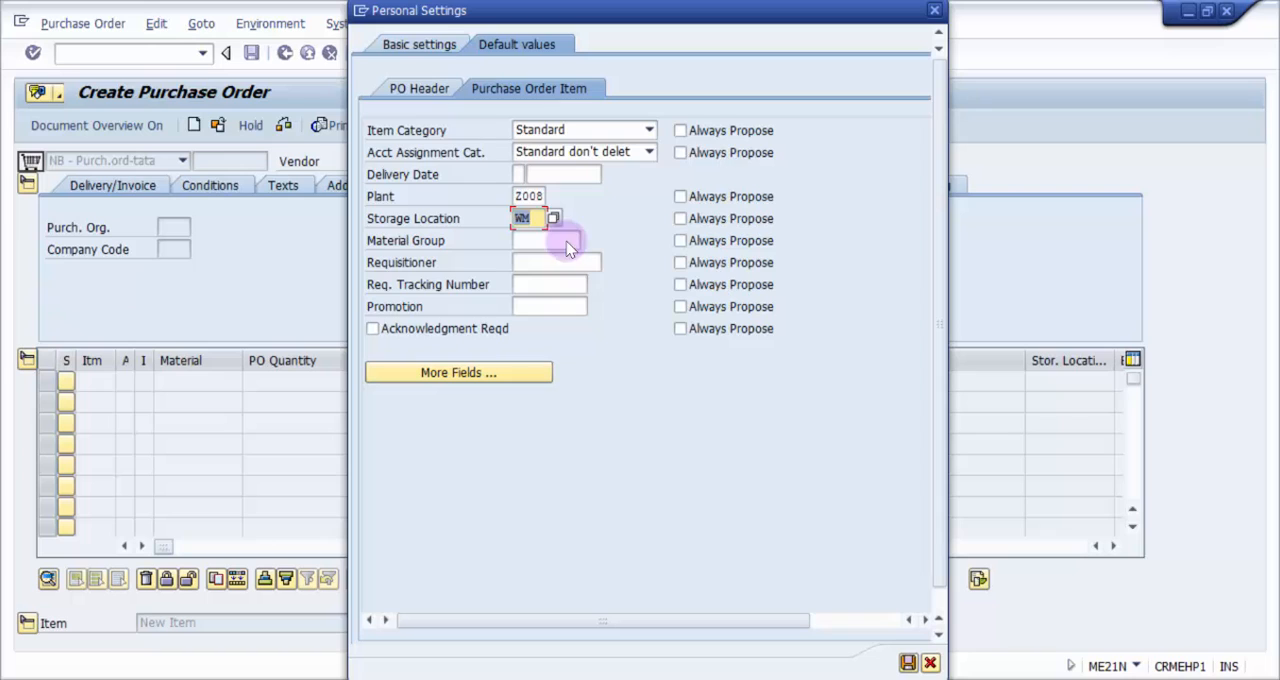
pyautogui.moveTo(907, 663)
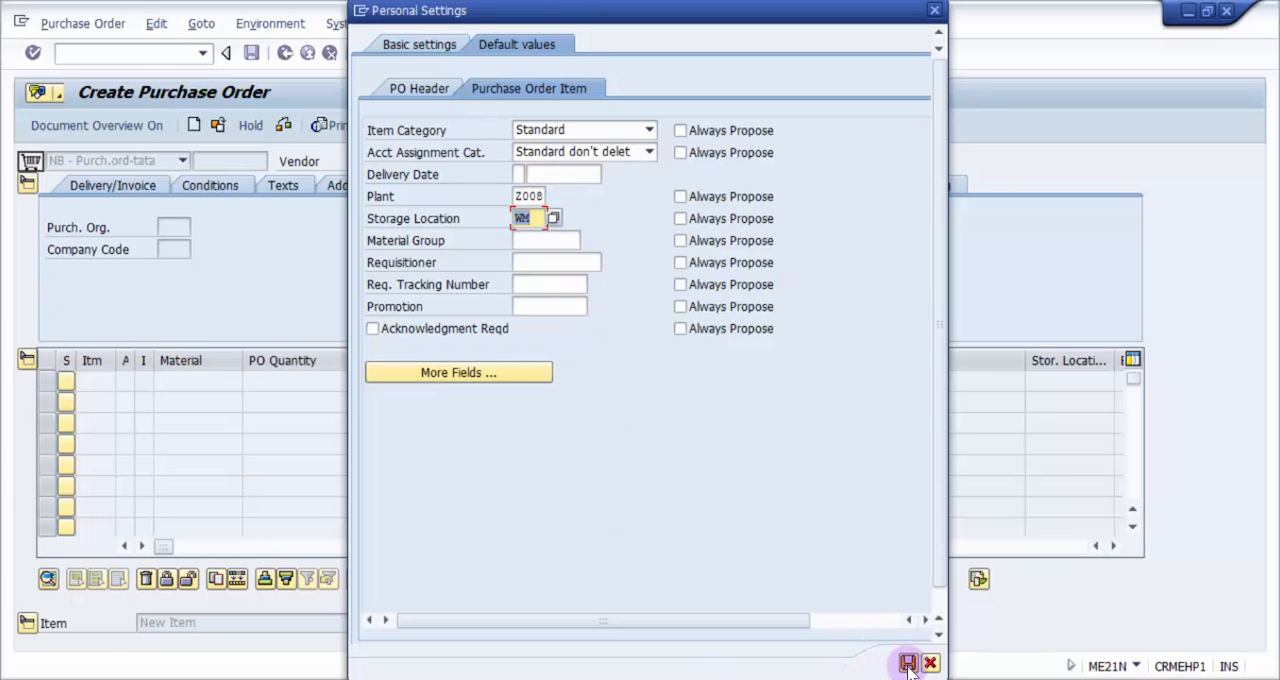
# - Save personal defaults so the order prefills Z008, plant Hamburg and IM Based SLoc
pyautogui.click(907, 663)
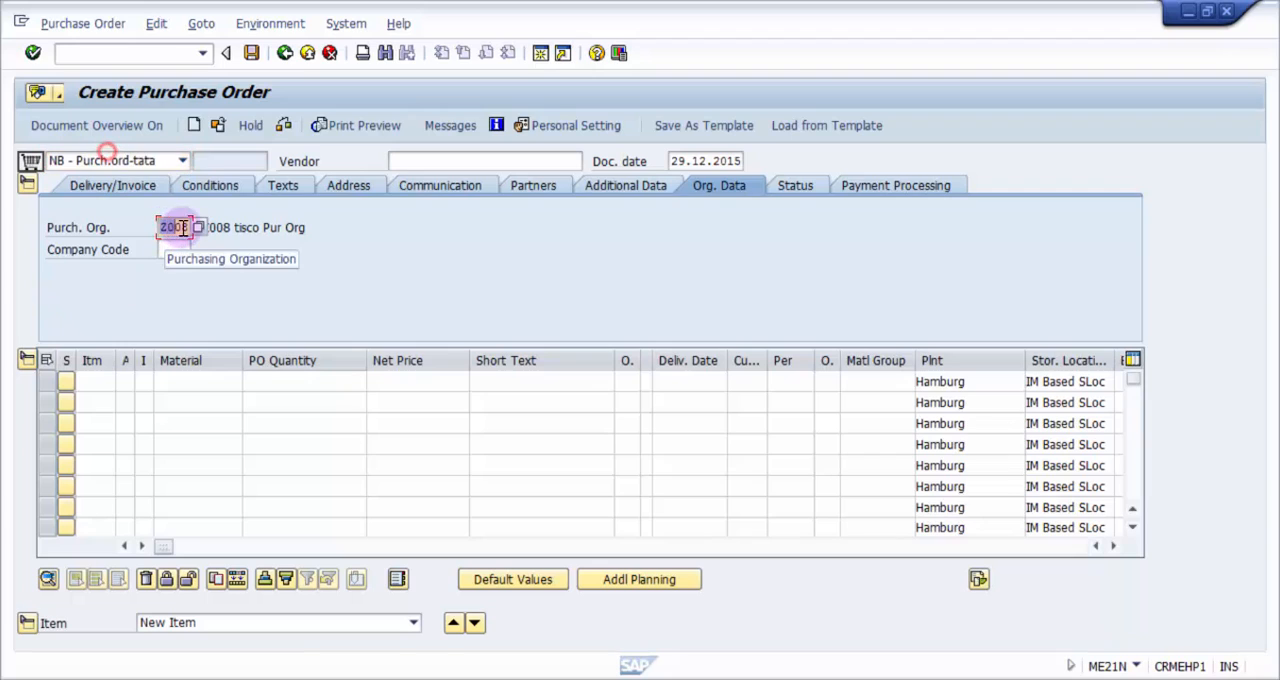
pyautogui.moveTo(653, 258)
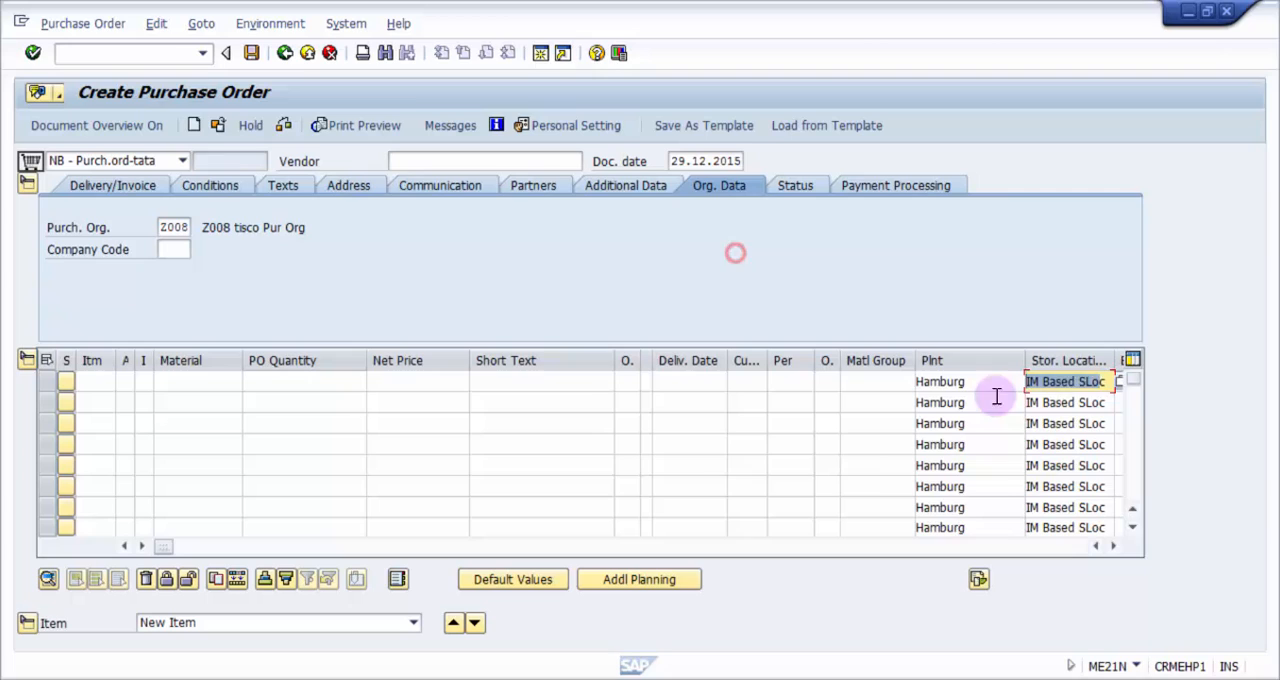
pyautogui.moveTo(1110, 438)
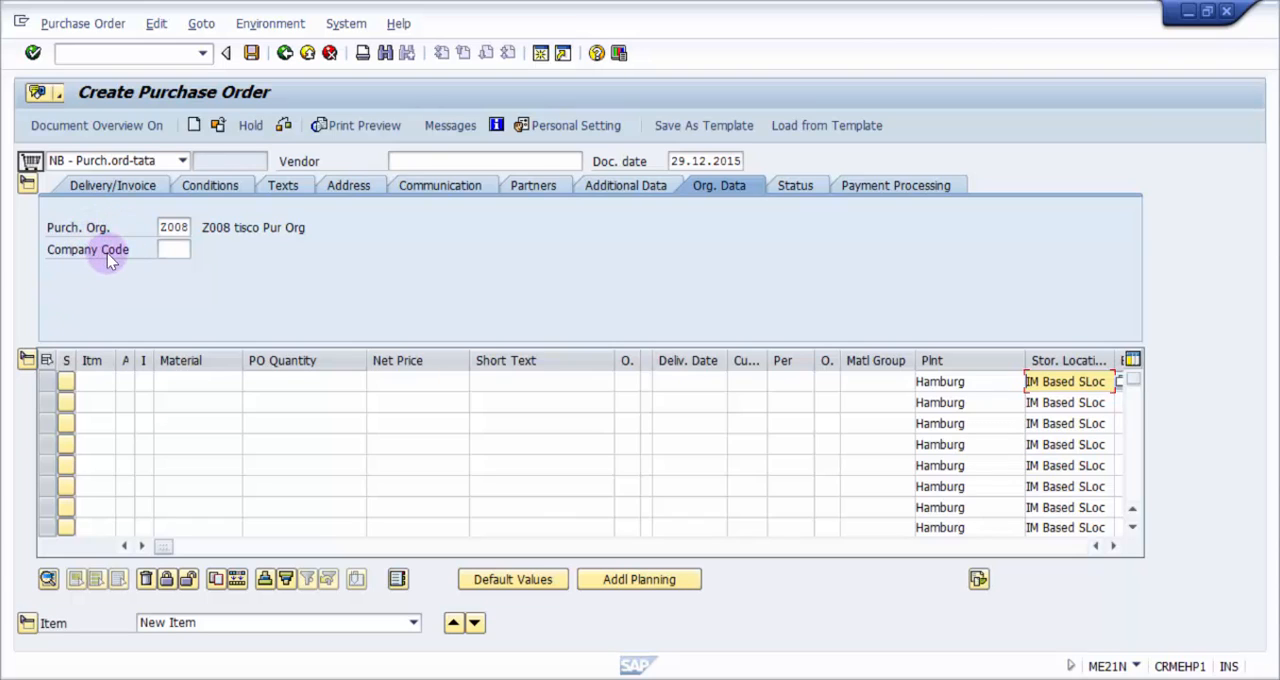
# - Enter vendor 1000 and an item for material T-BW02-01, then verify company code 2350
pyautogui.click(484, 161)
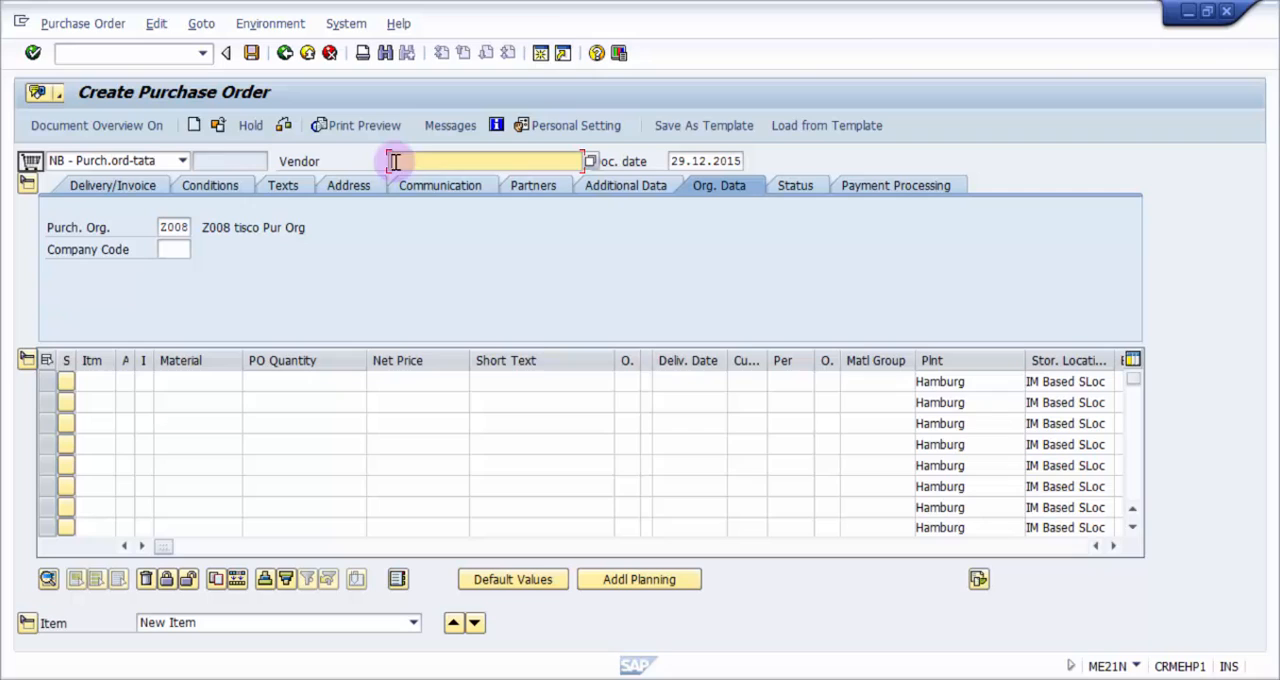
pyautogui.write('1000')
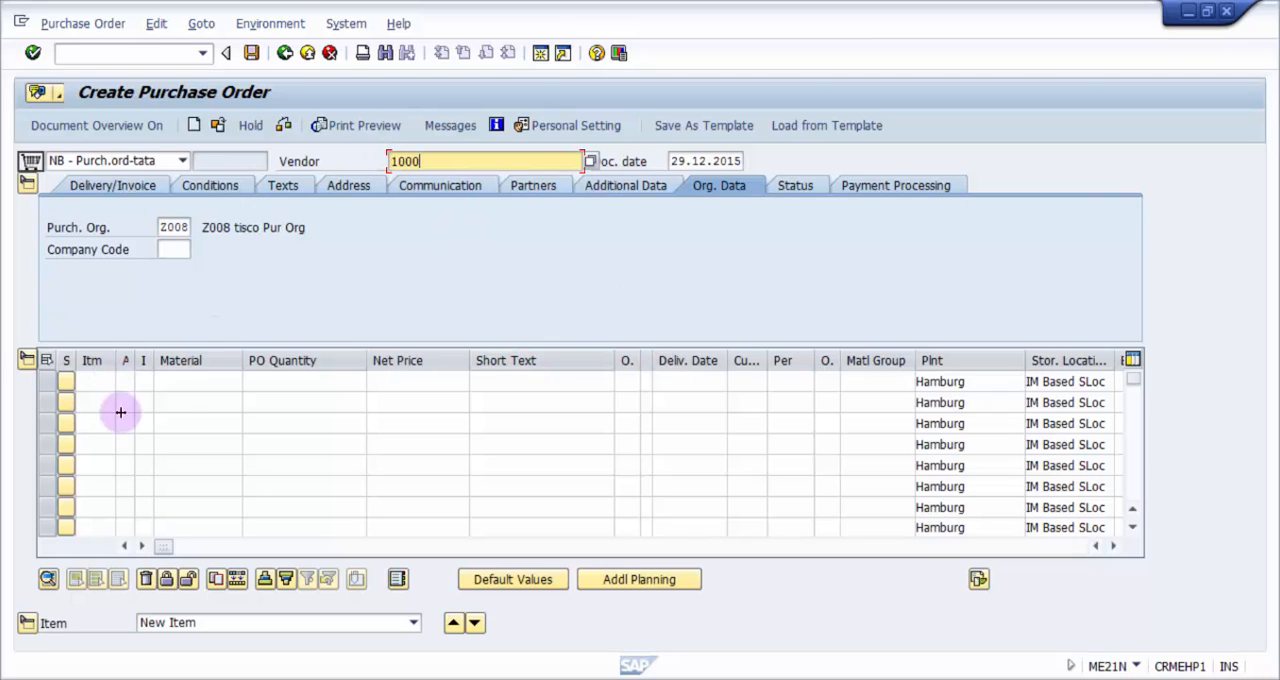
pyautogui.click(200, 381)
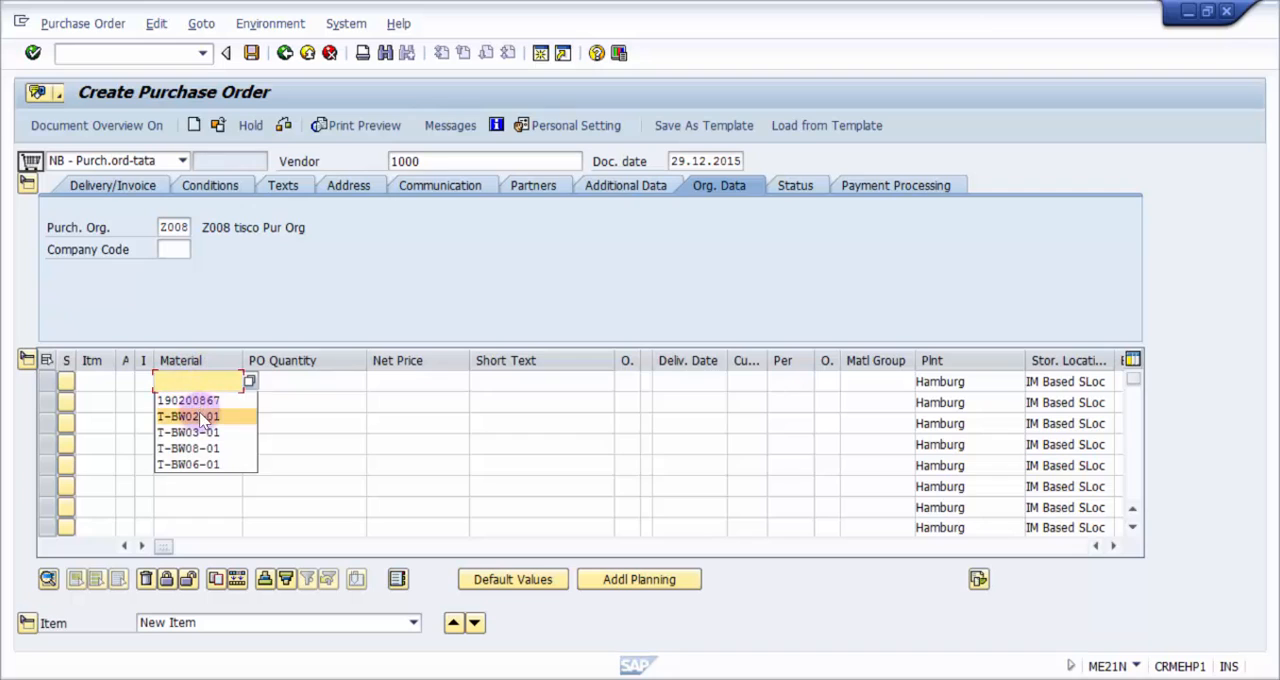
pyautogui.click(186, 415)
pyautogui.write('10')
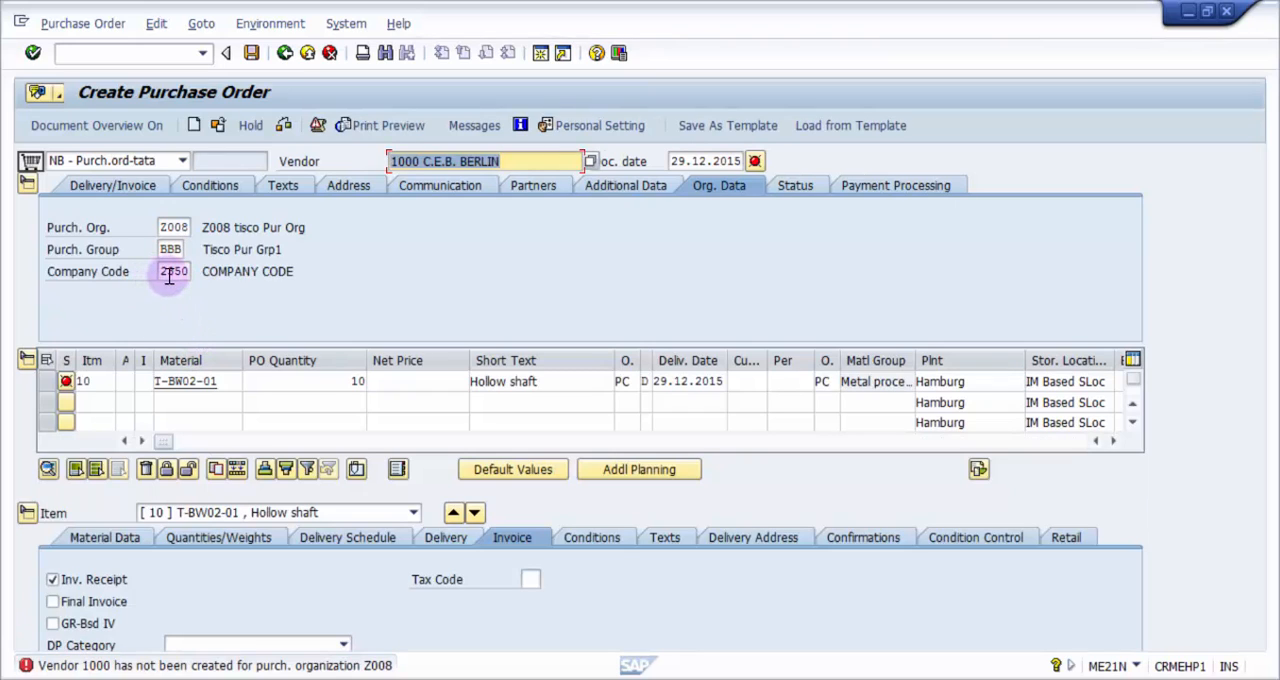
pyautogui.click(174, 271)
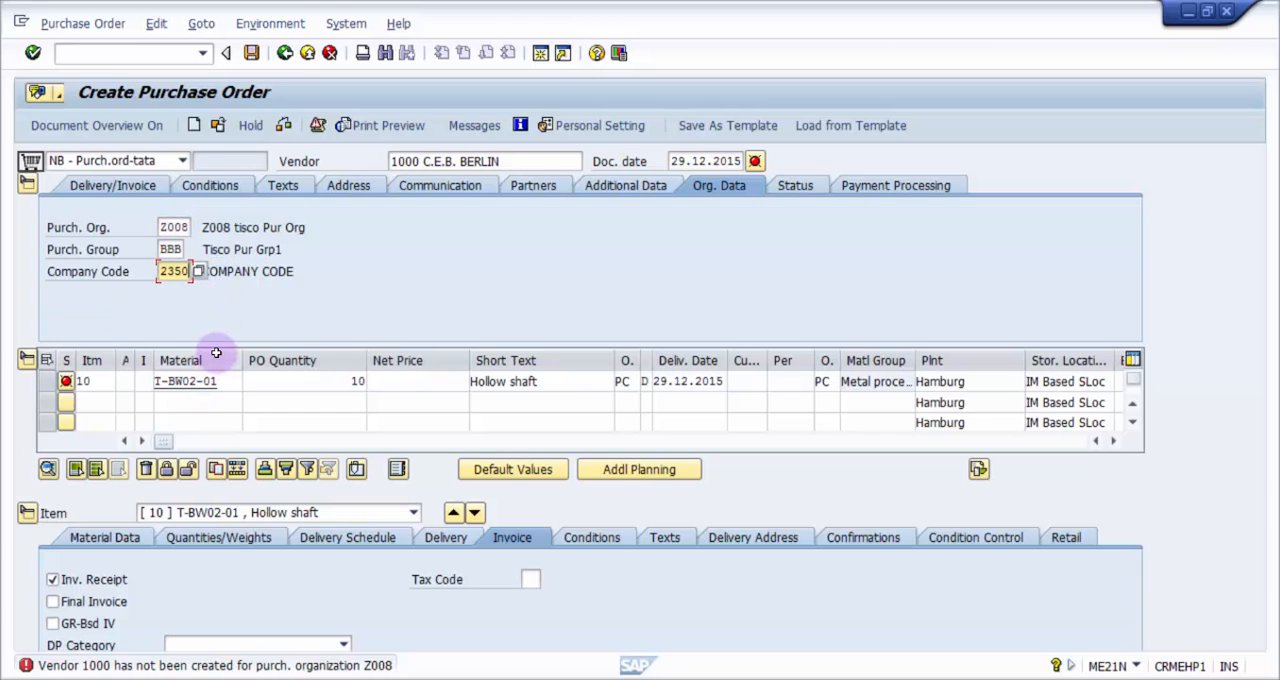
pyautogui.moveTo(340, 345)
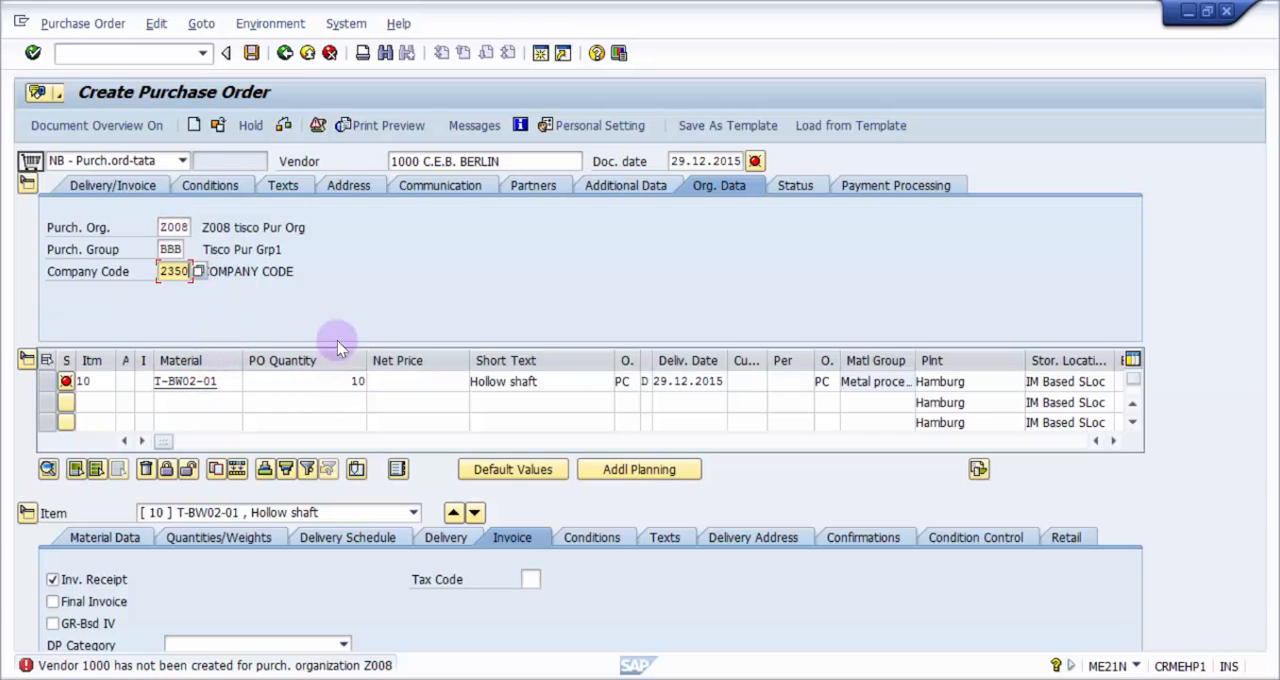
pyautogui.moveTo(255, 307)
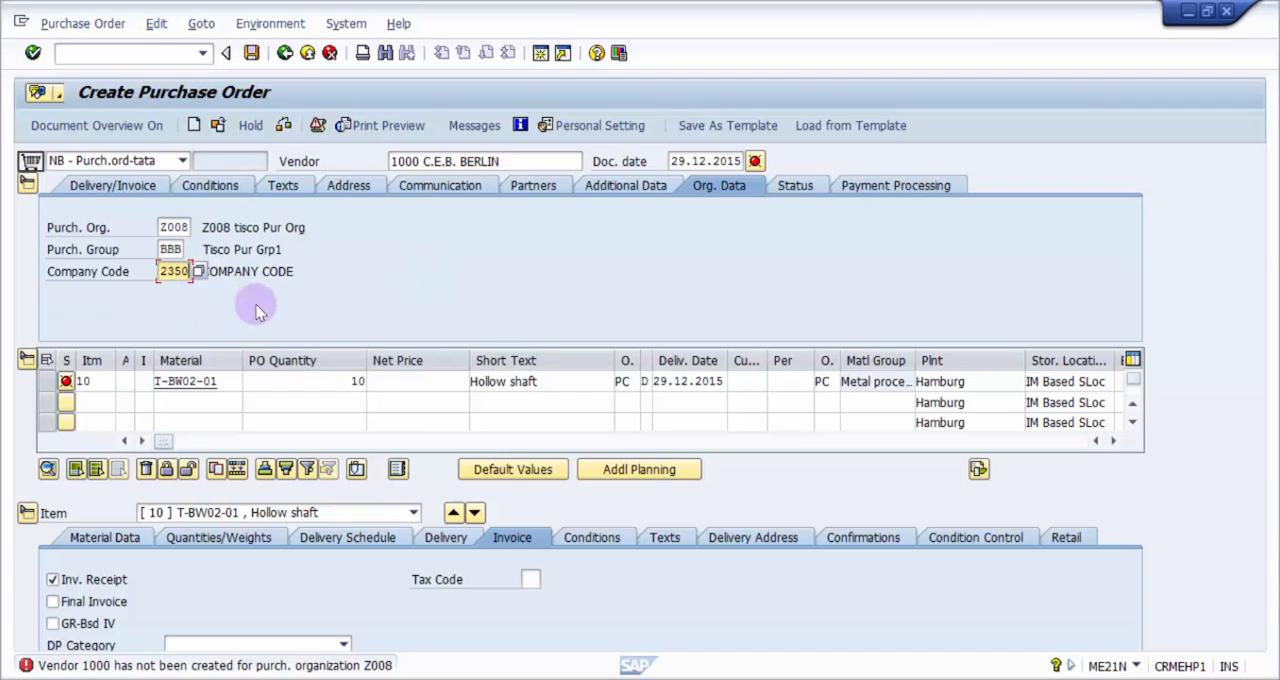
pyautogui.moveTo(373, 353)
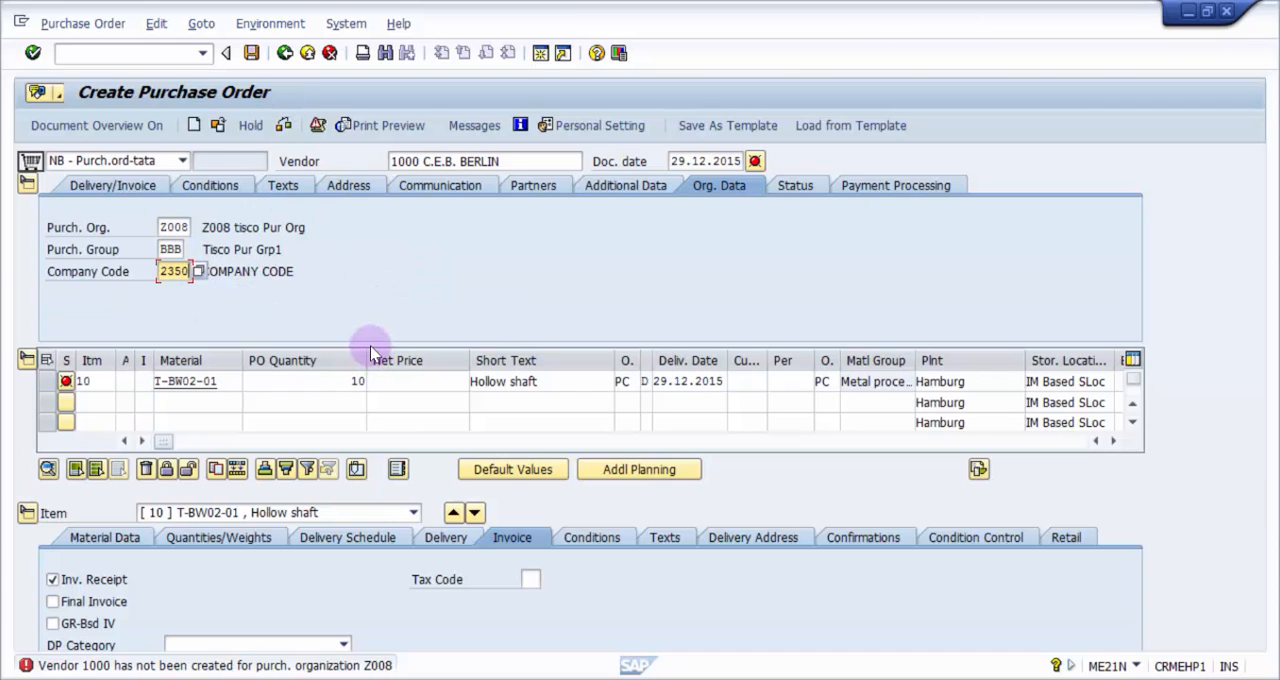
pyautogui.moveTo(748, 397)
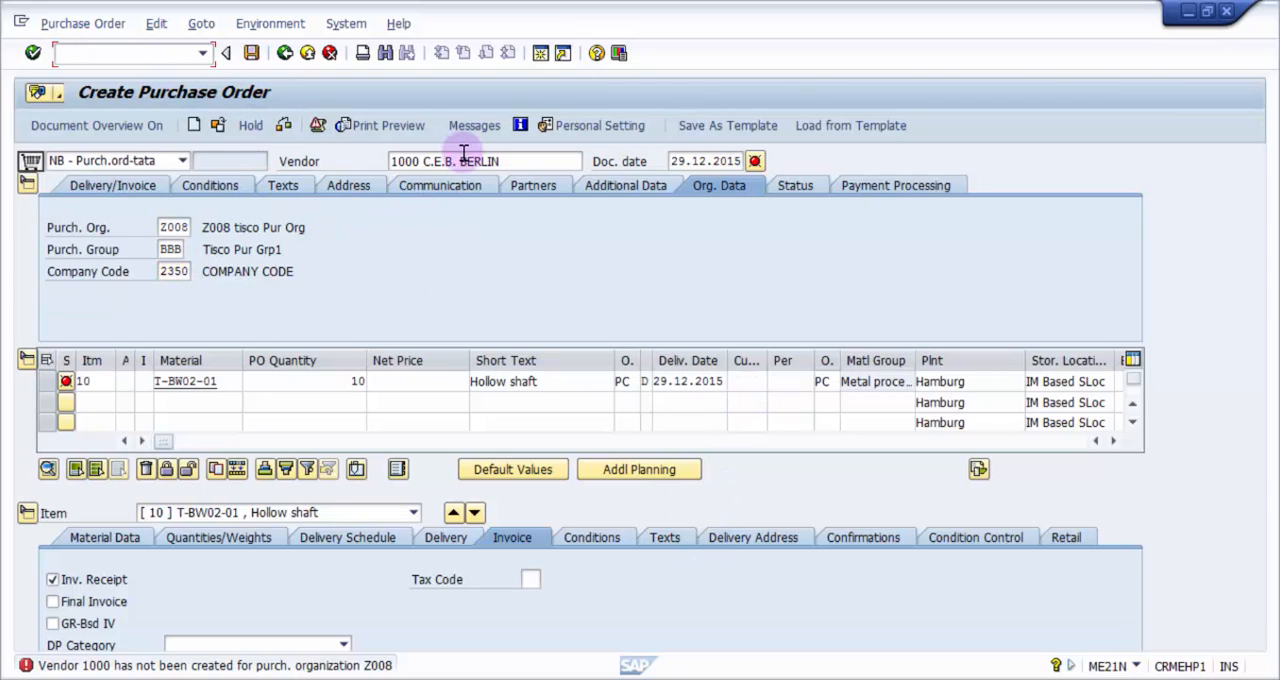
# - Restart ME21N with /n and check the defaulted Z008 org, Hamburg plant and IM Based SLoc
pyautogui.write('/n')
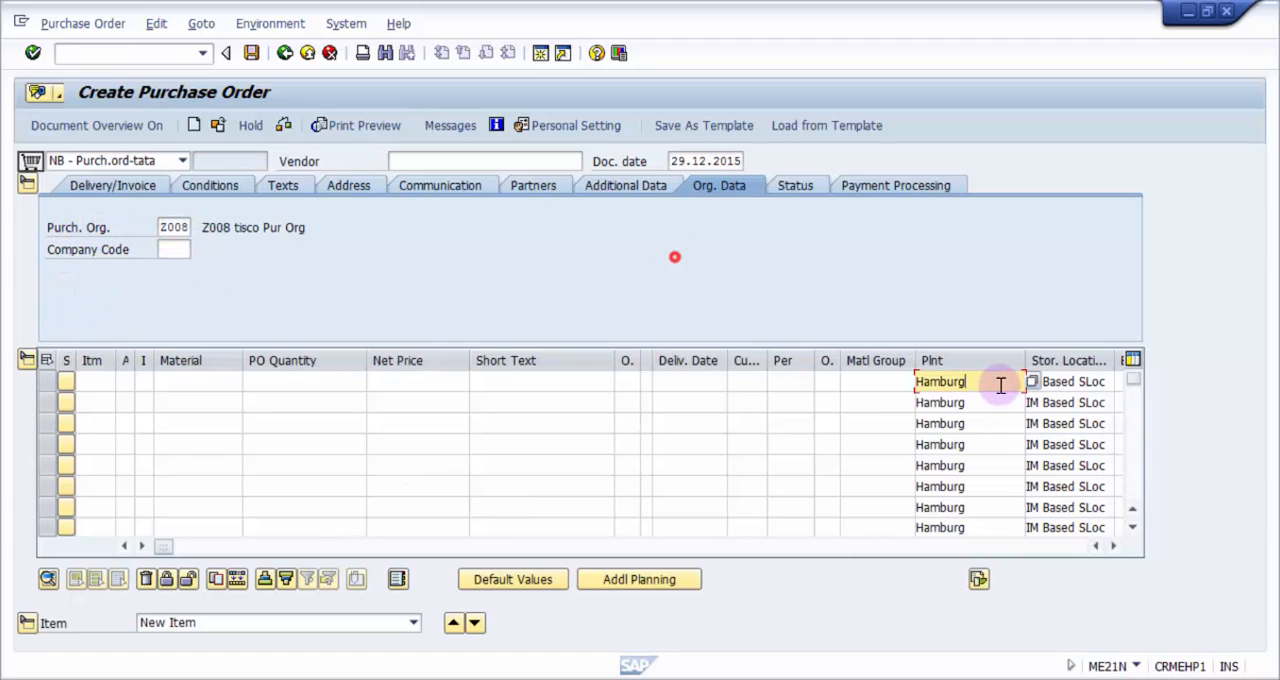
pyautogui.click(1070, 381)
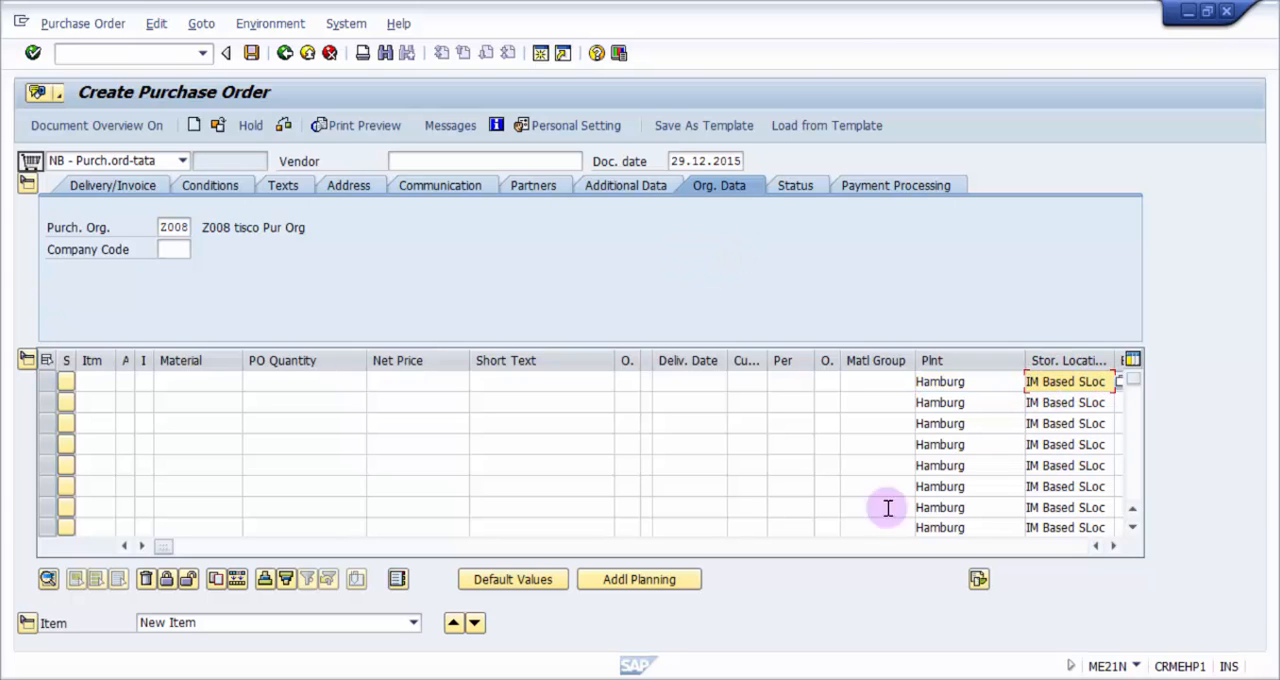
pyautogui.moveTo(858, 118)
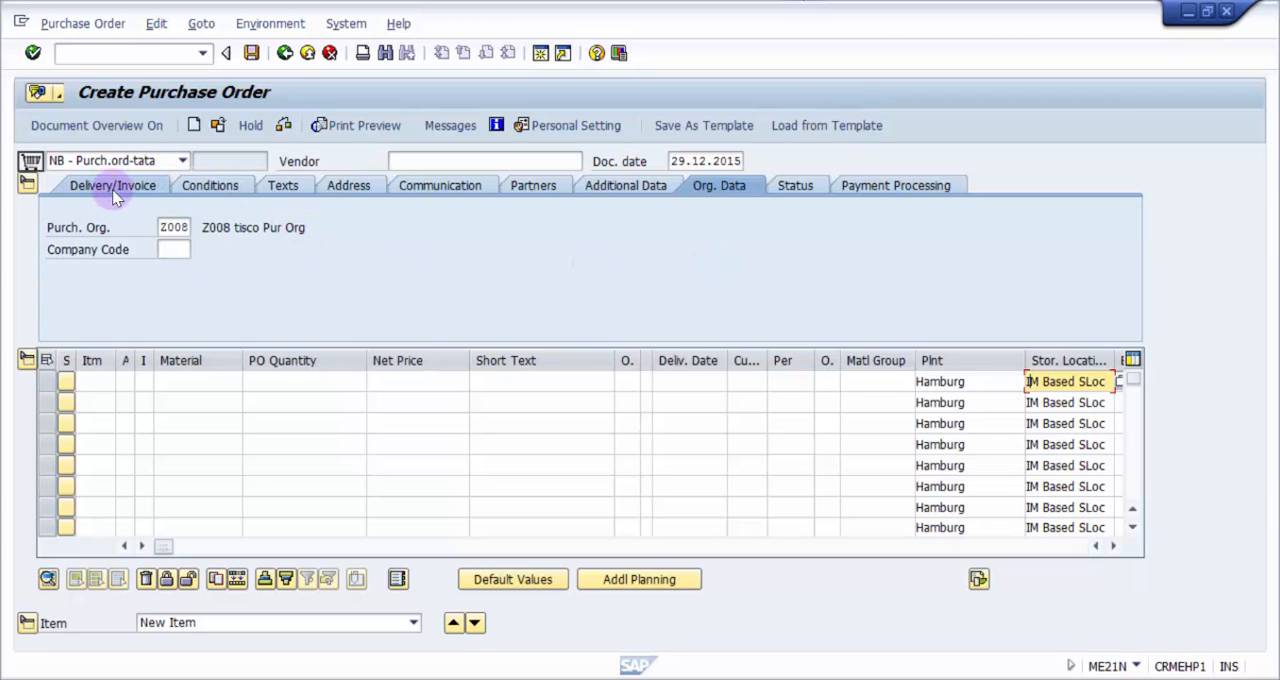
pyautogui.moveTo(125, 190)
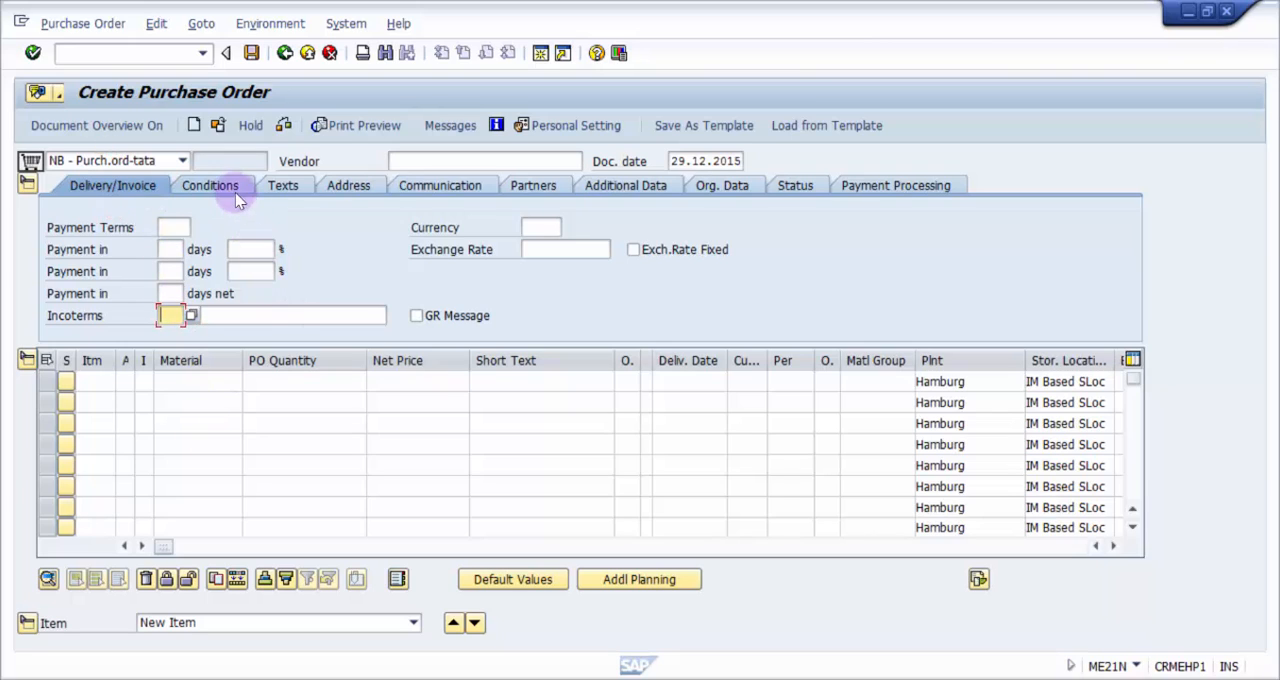
pyautogui.moveTo(720, 340)
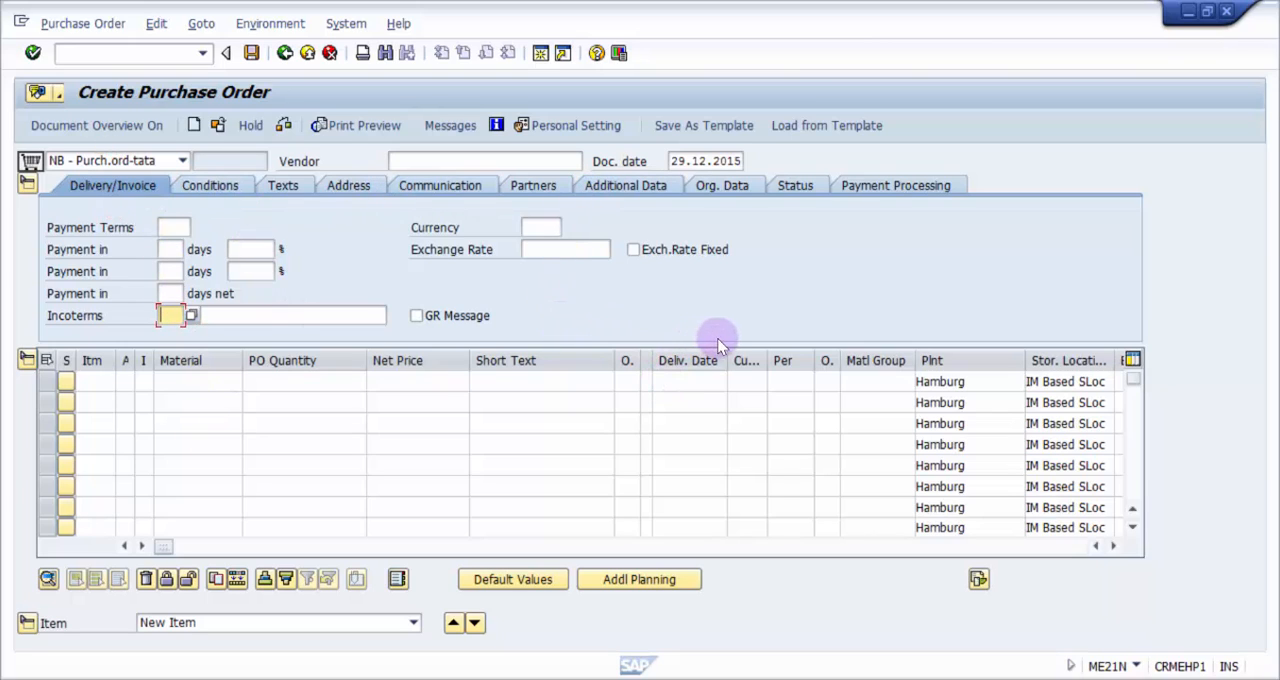